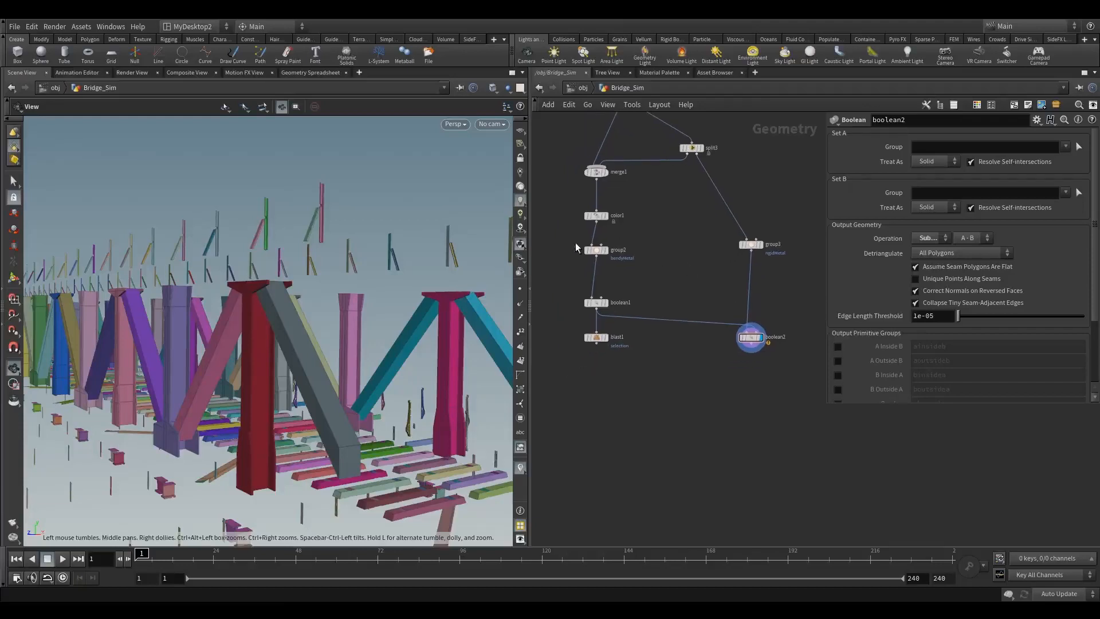
mouse_move(704, 290)
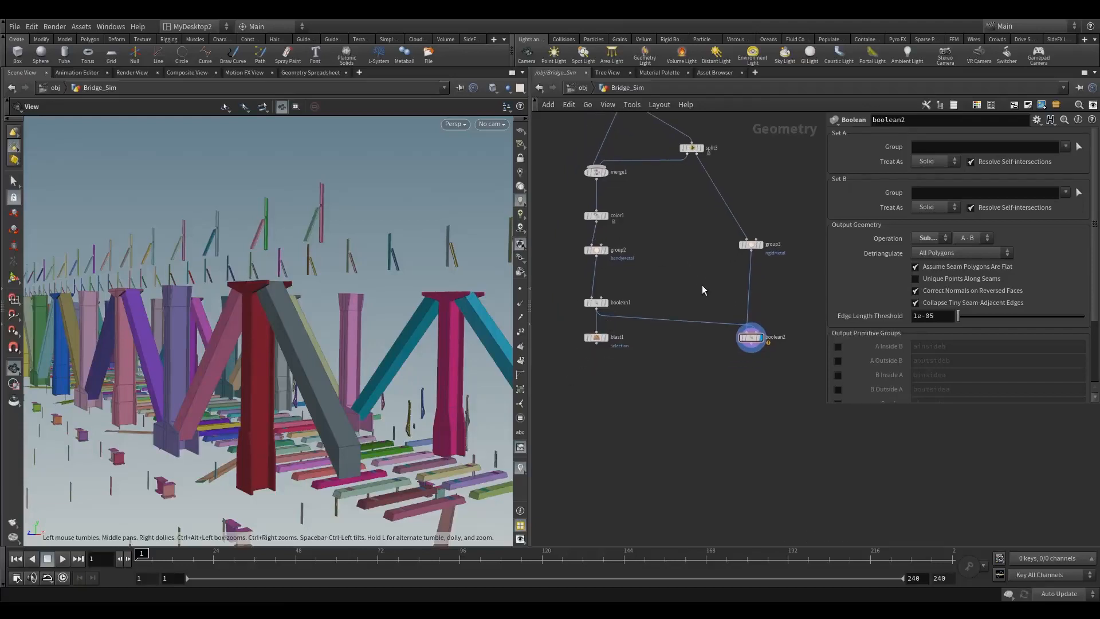
Step: Duplicate boolean1 as Union boolean3 and wire it between group3 and boolean2
key("Tab")
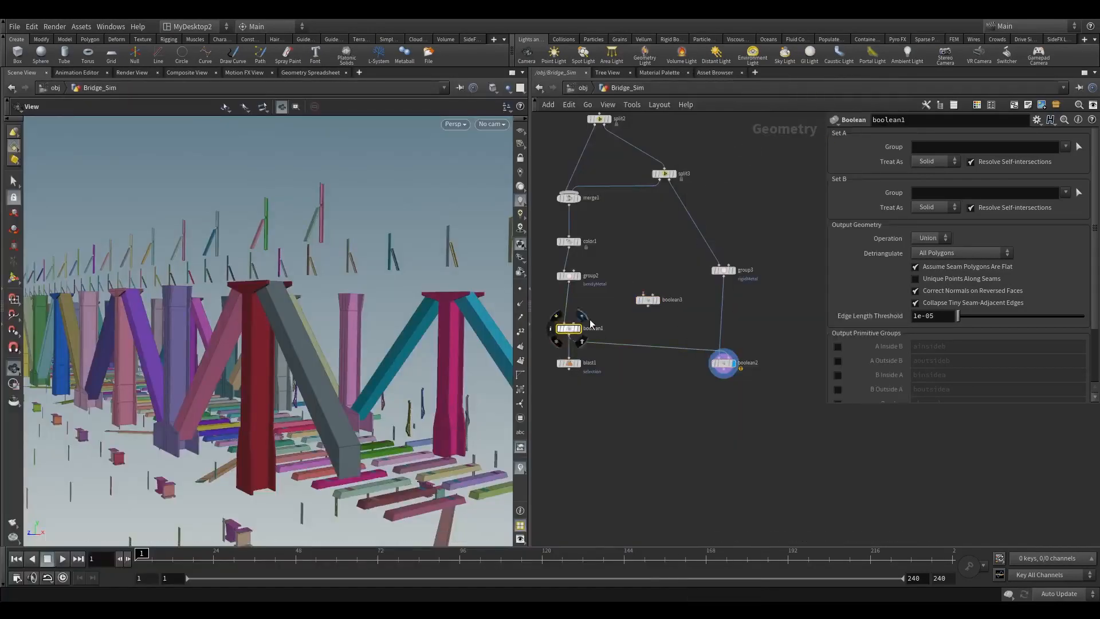
left_click(670, 300)
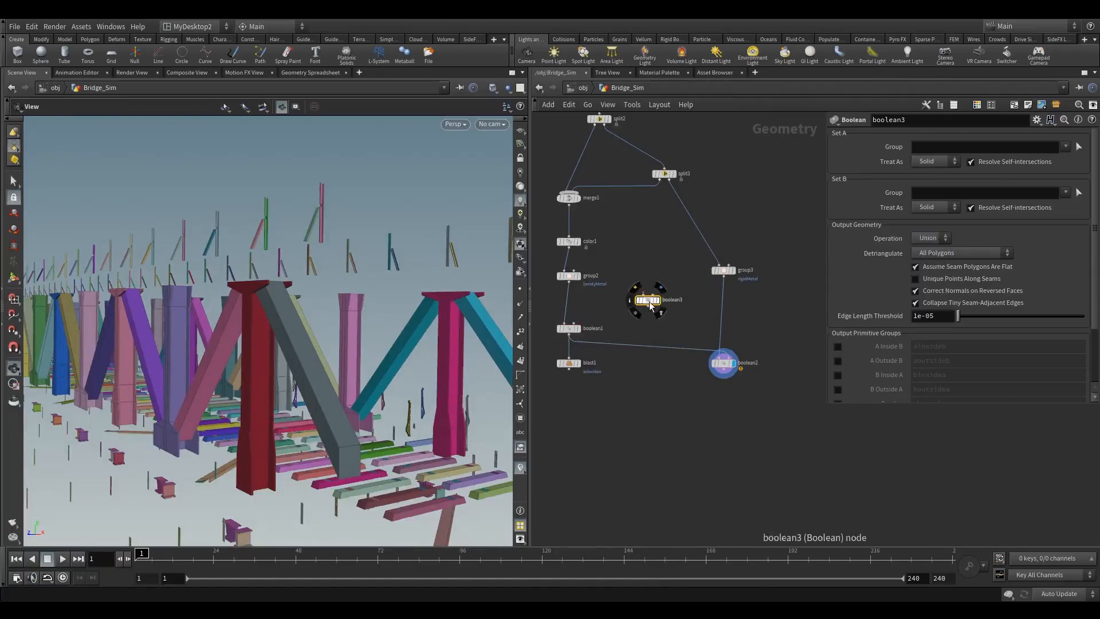
left_click_drag(645, 300, 723, 310)
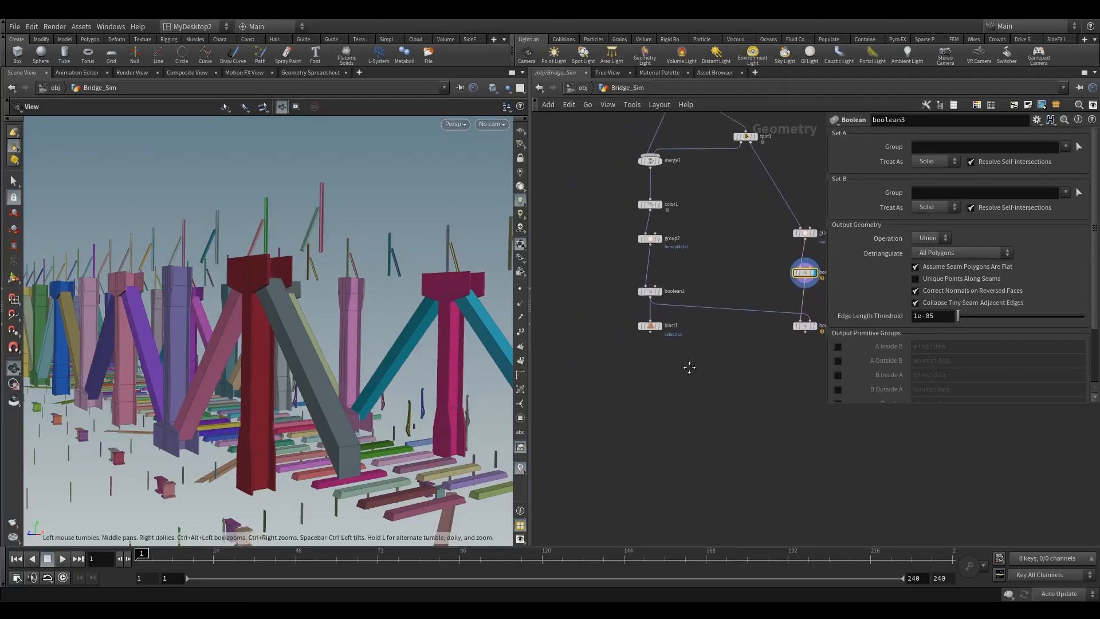
Step: Display blast1 to isolate the layered deck strips, then orbit, zoom and pan around them
left_click(651, 296)
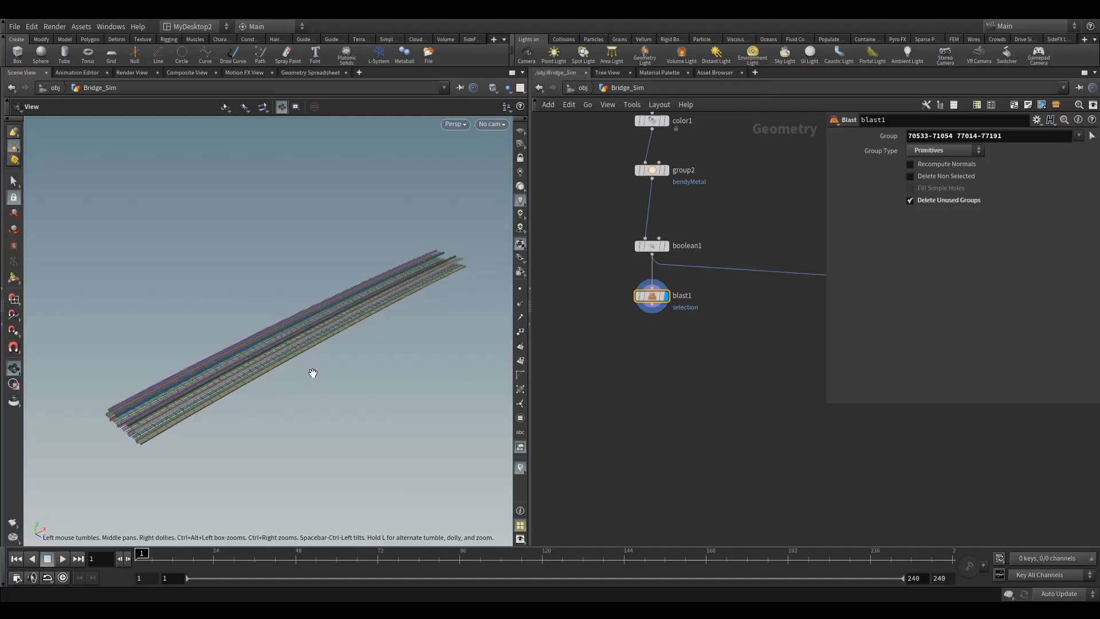
left_click_drag(313, 372, 398, 290)
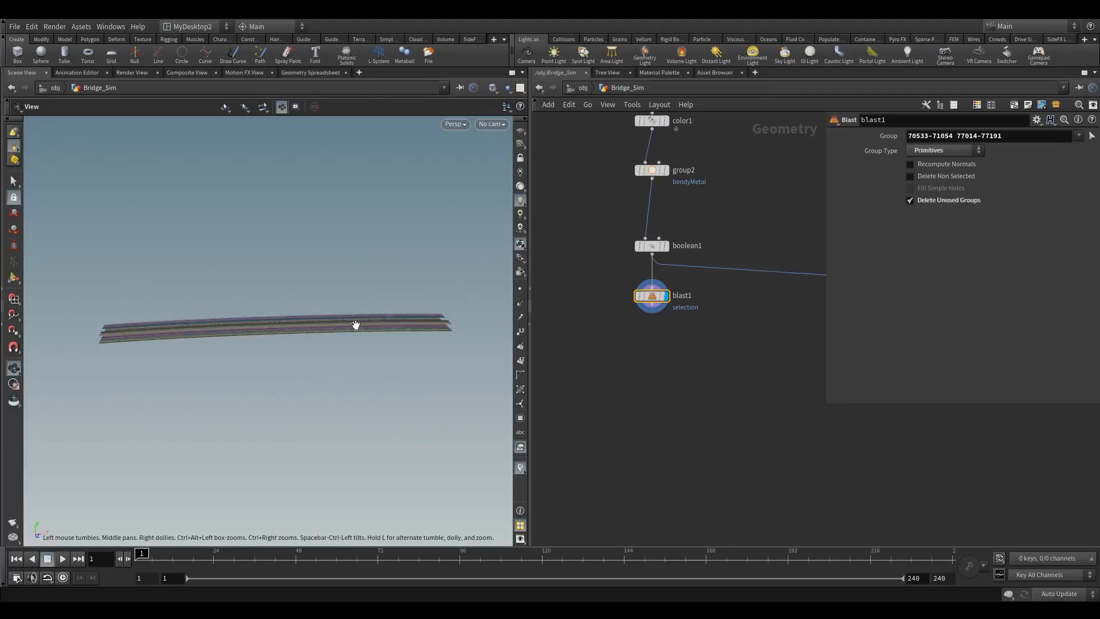
mouse_move(84, 324)
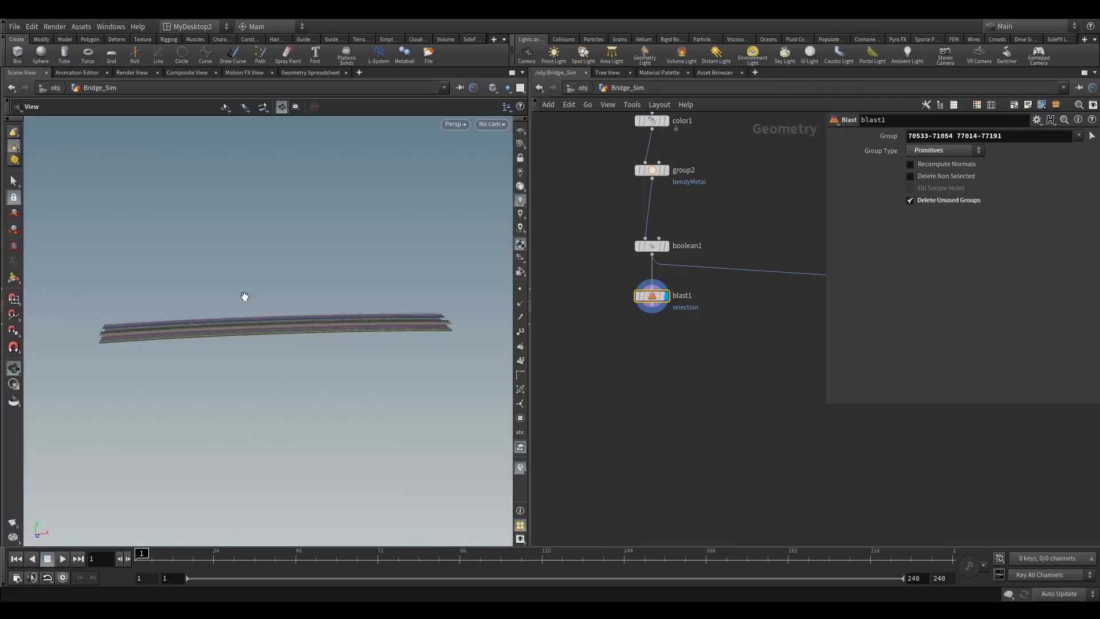
left_click_drag(244, 295, 350, 319)
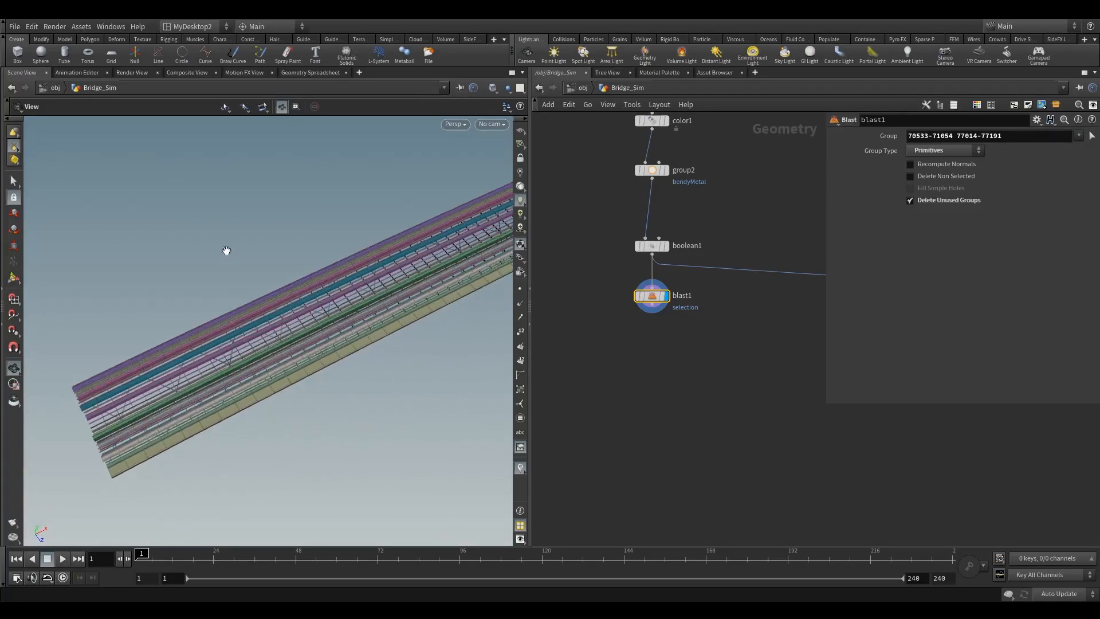
mouse_move(272, 409)
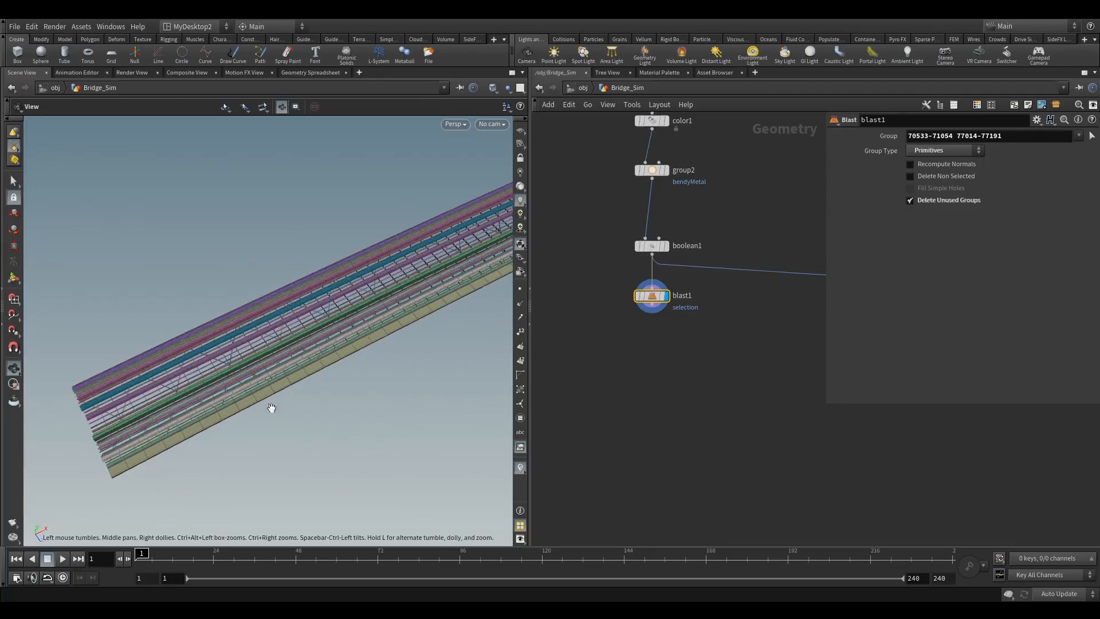
left_click_drag(272, 407, 285, 413)
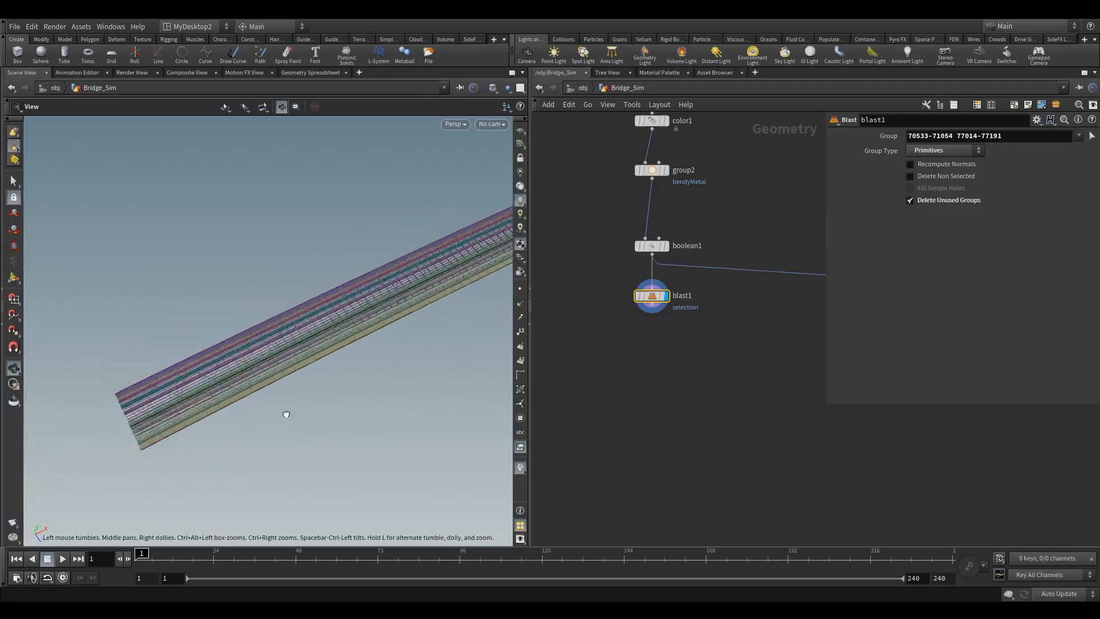
left_click_drag(286, 415, 245, 347)
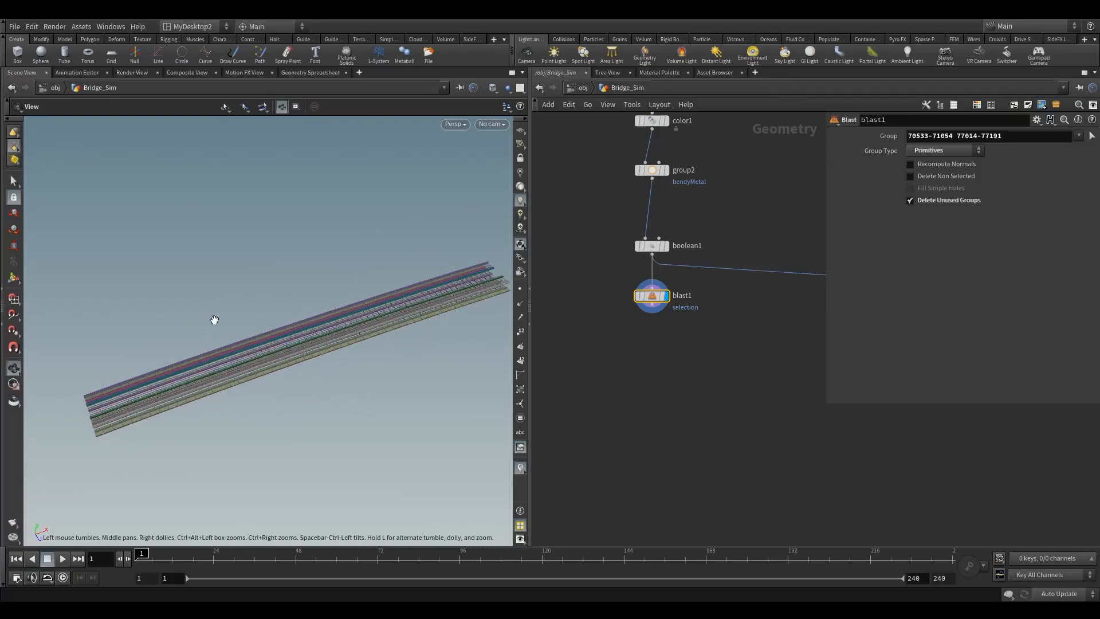
mouse_move(390, 327)
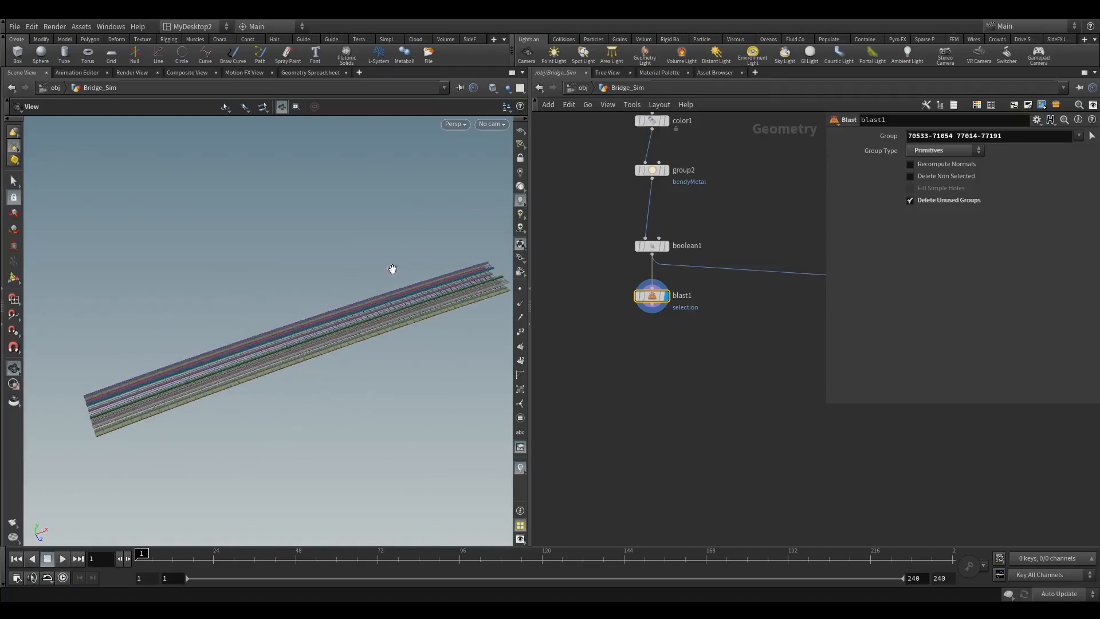
mouse_move(272, 341)
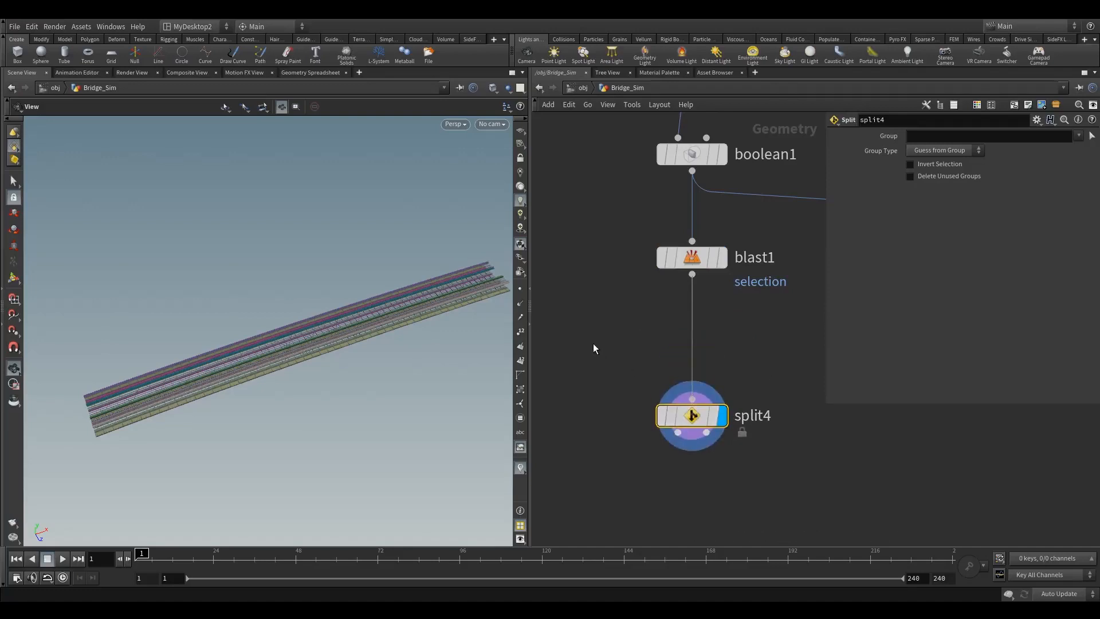
Step: Insert a primitive-mode connectivity1 between blast1 and split4 and choose the selection attribute
key("tab")
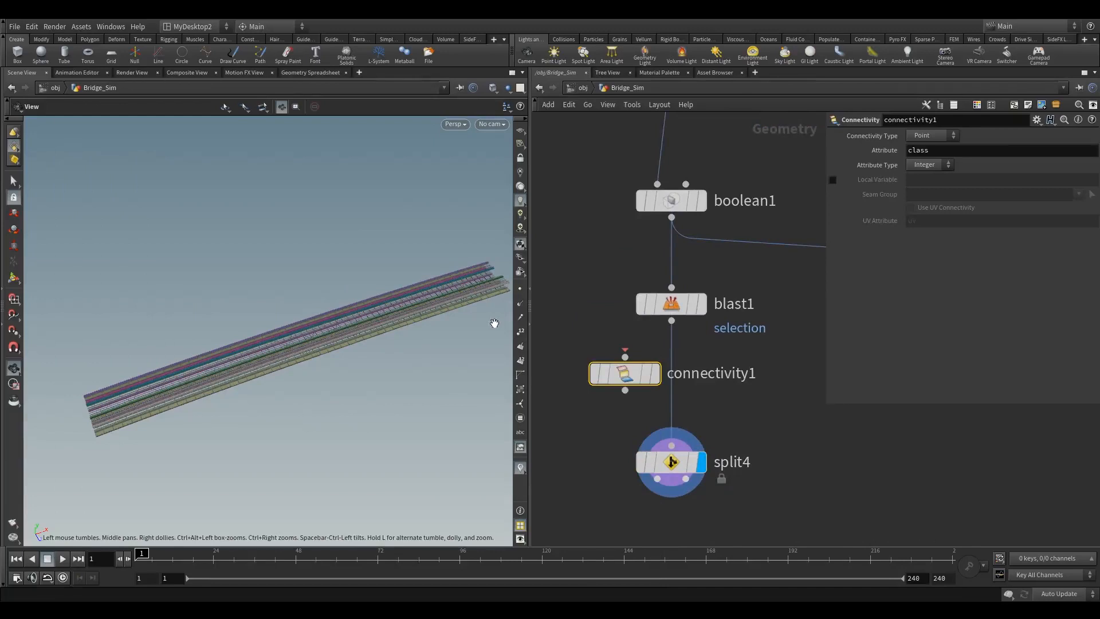
left_click(932, 136)
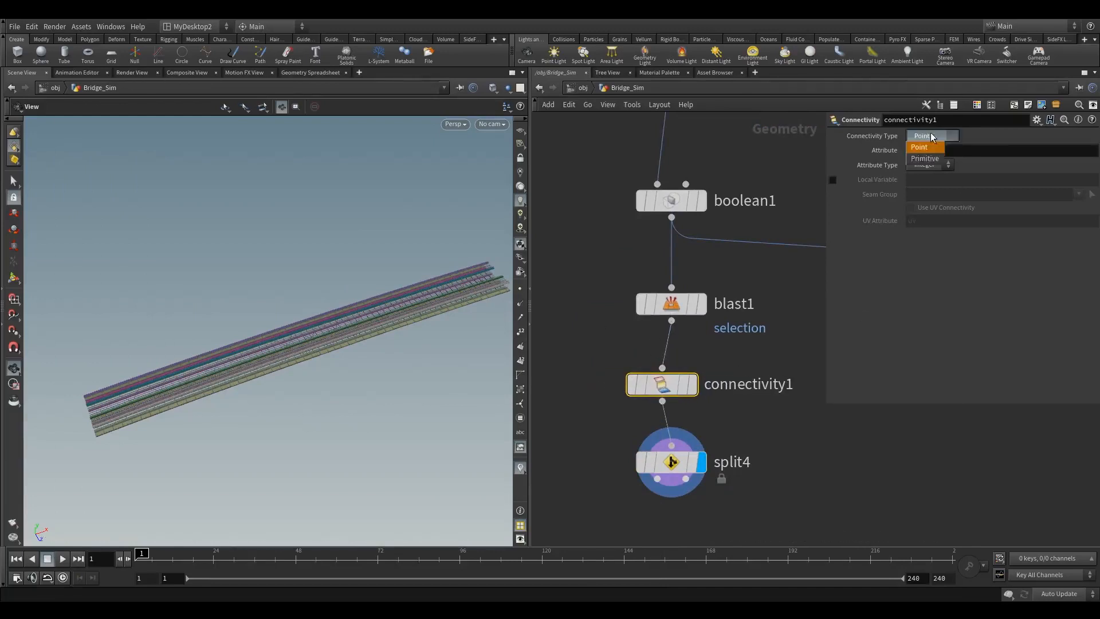
left_click(925, 158)
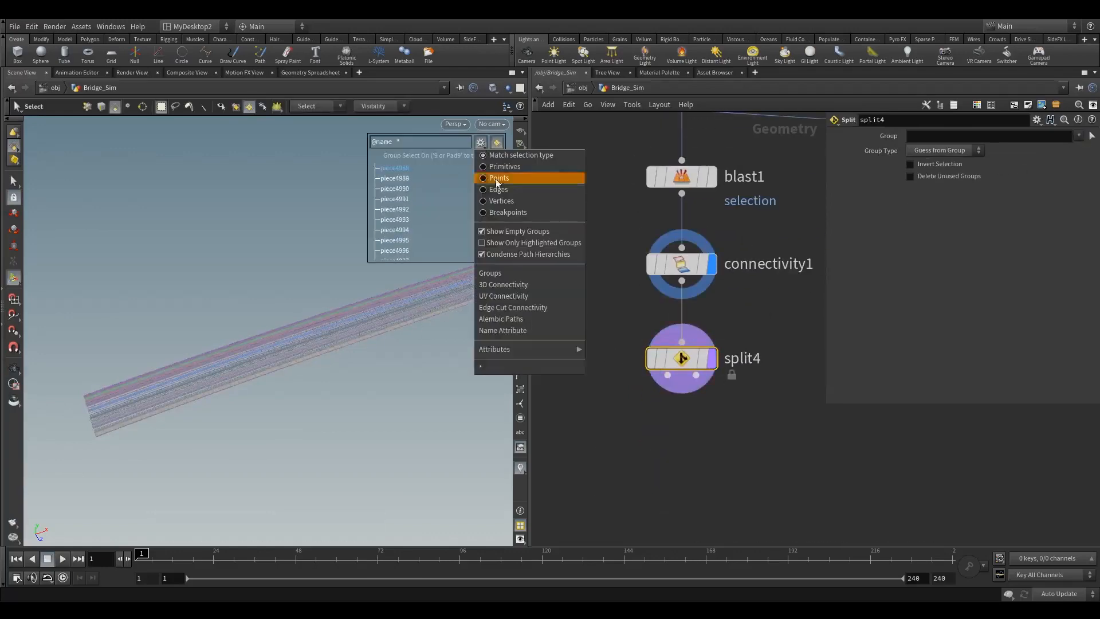
mouse_move(494, 349)
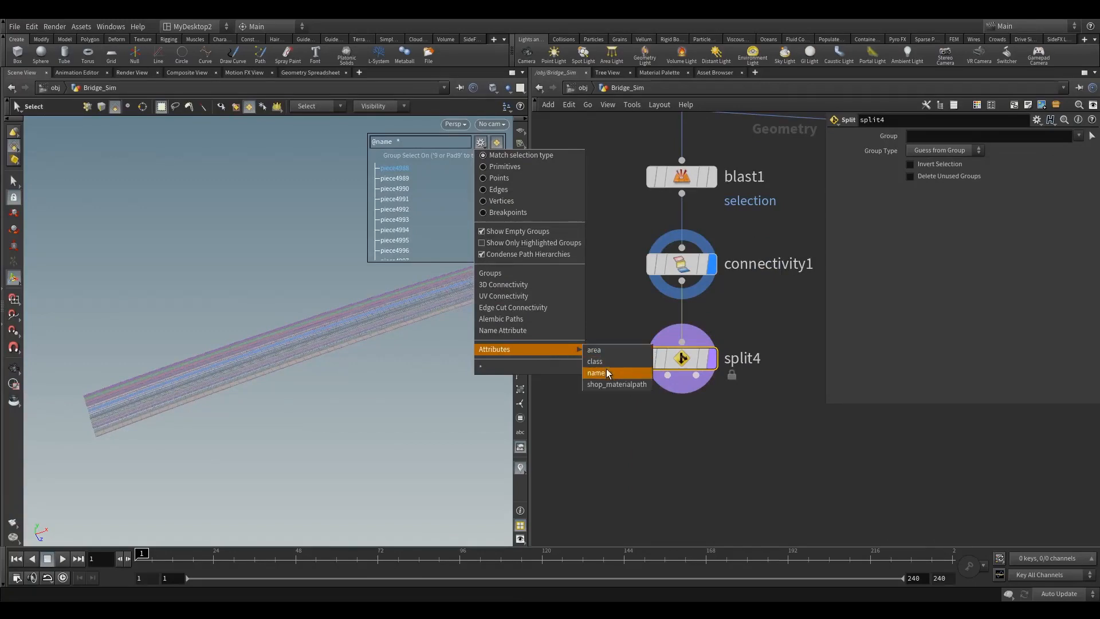
left_click(595, 361)
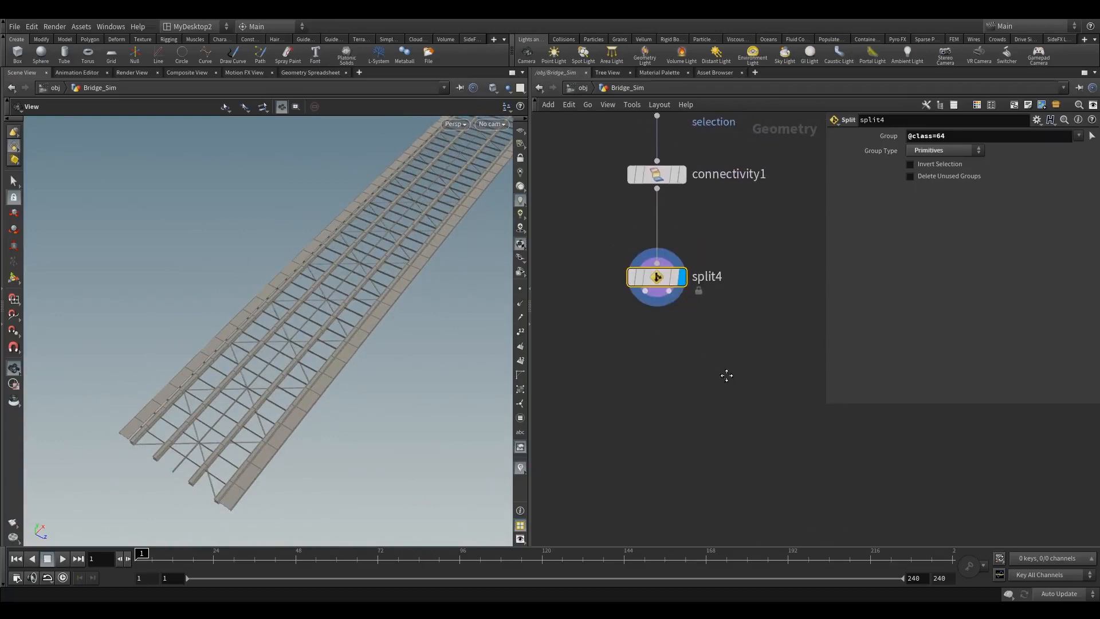
key("Tab")
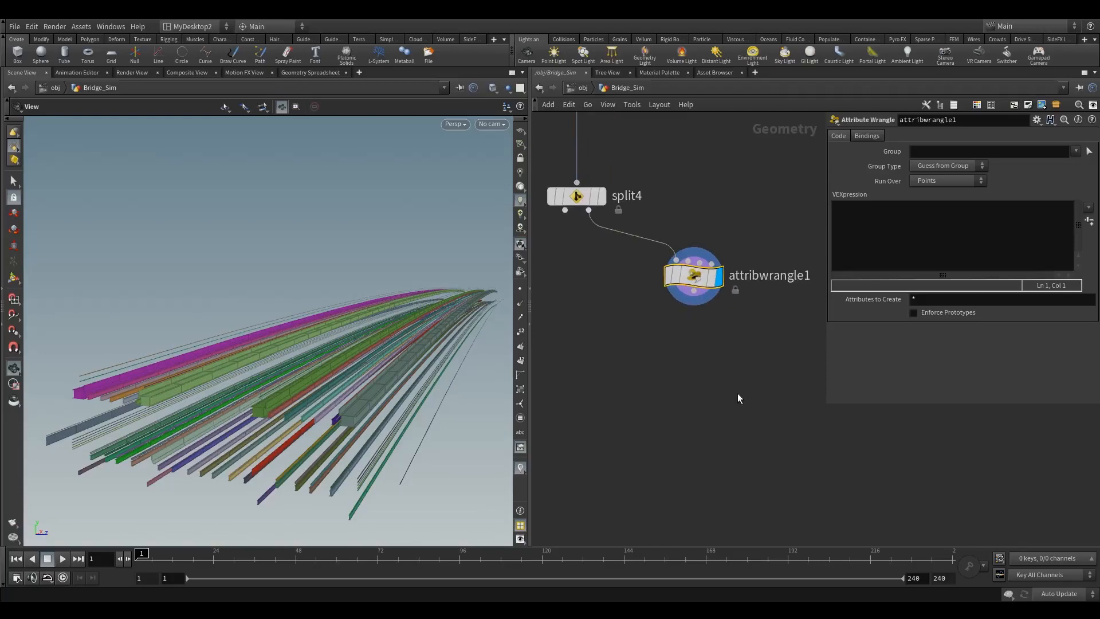
mouse_move(260, 389)
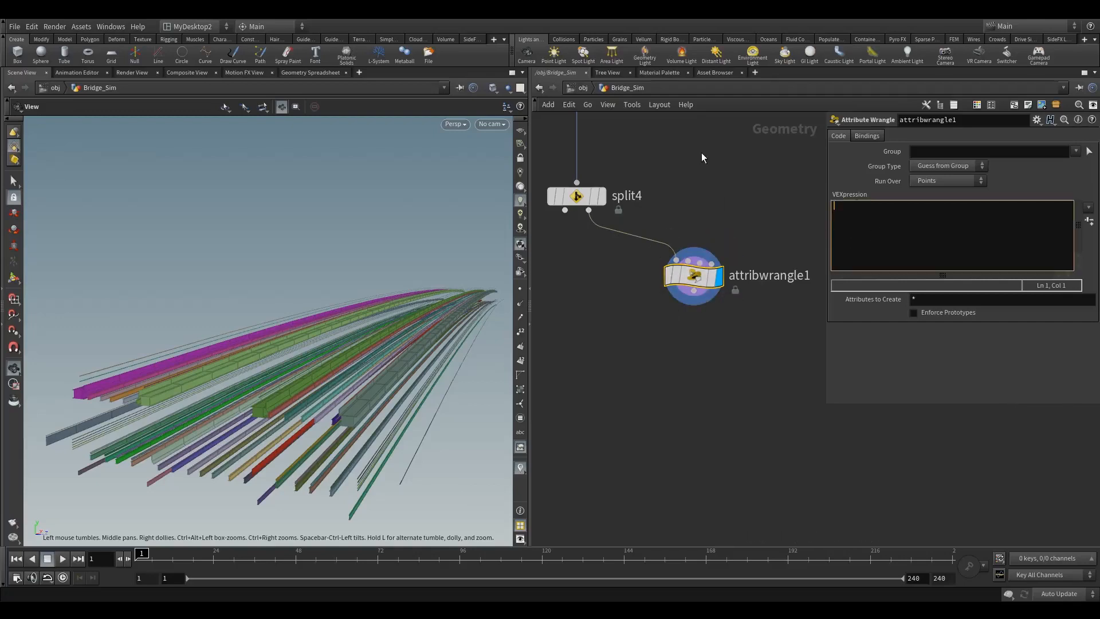
type("f@")
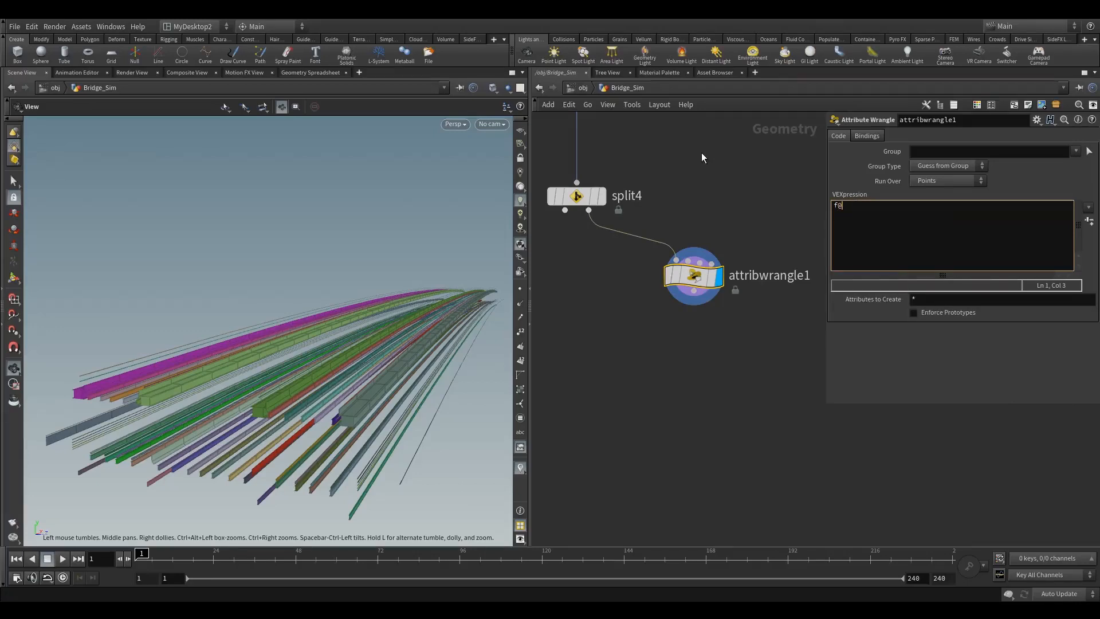
type("ra")
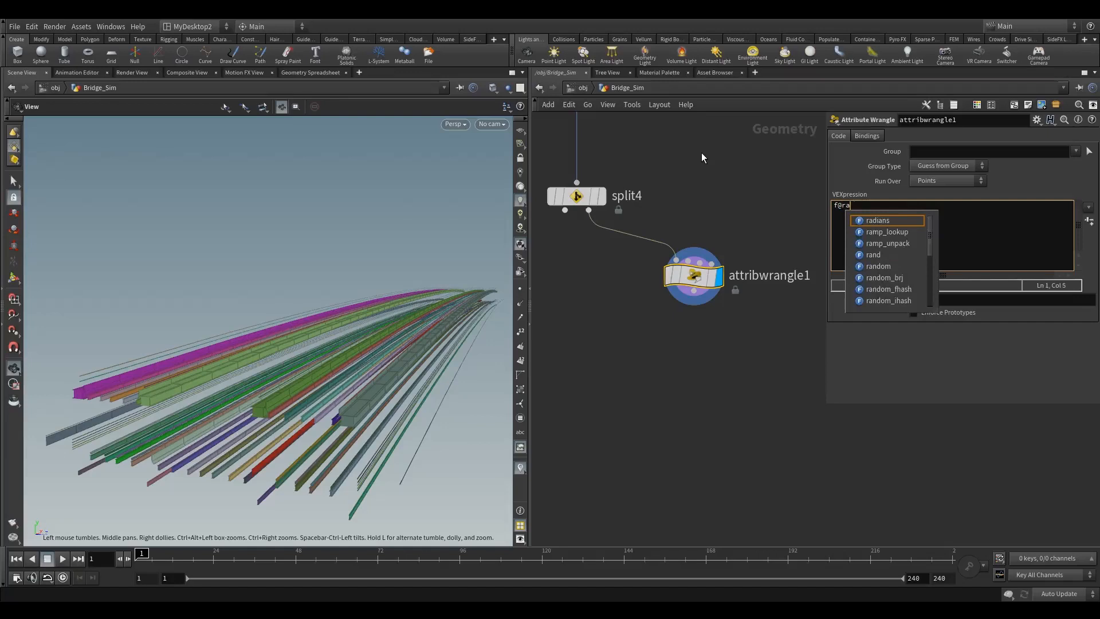
type("nd")
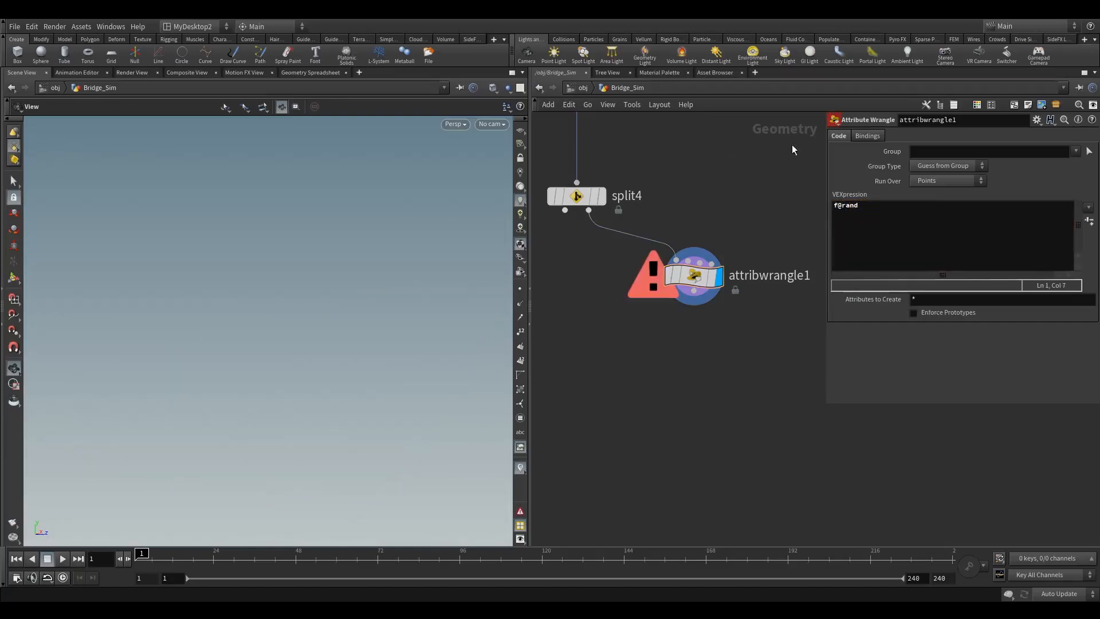
left_click(947, 180)
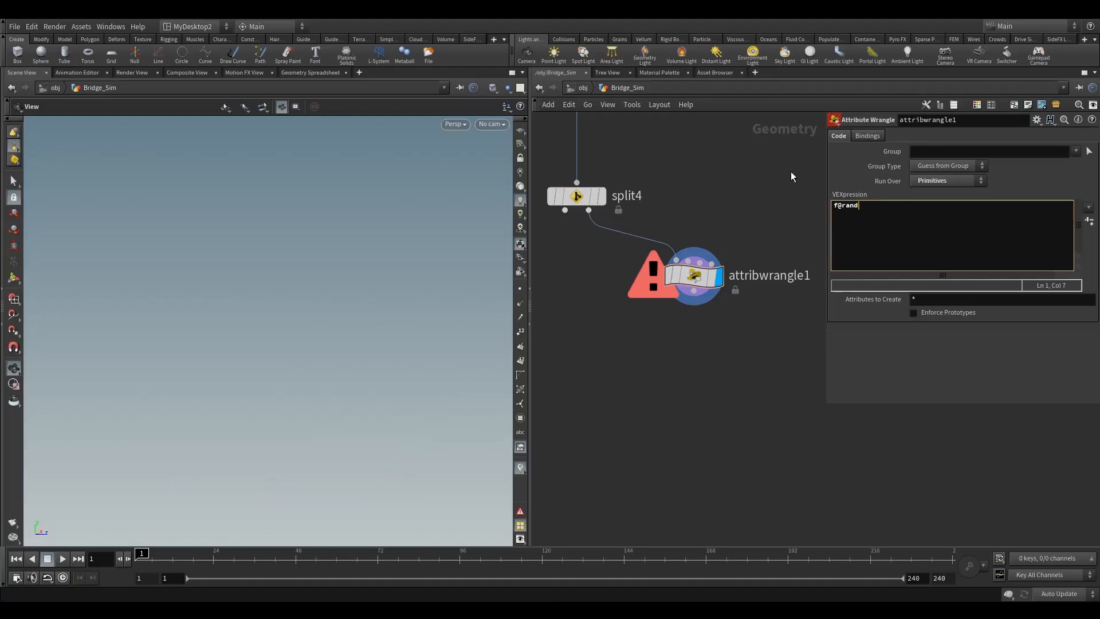
type("=")
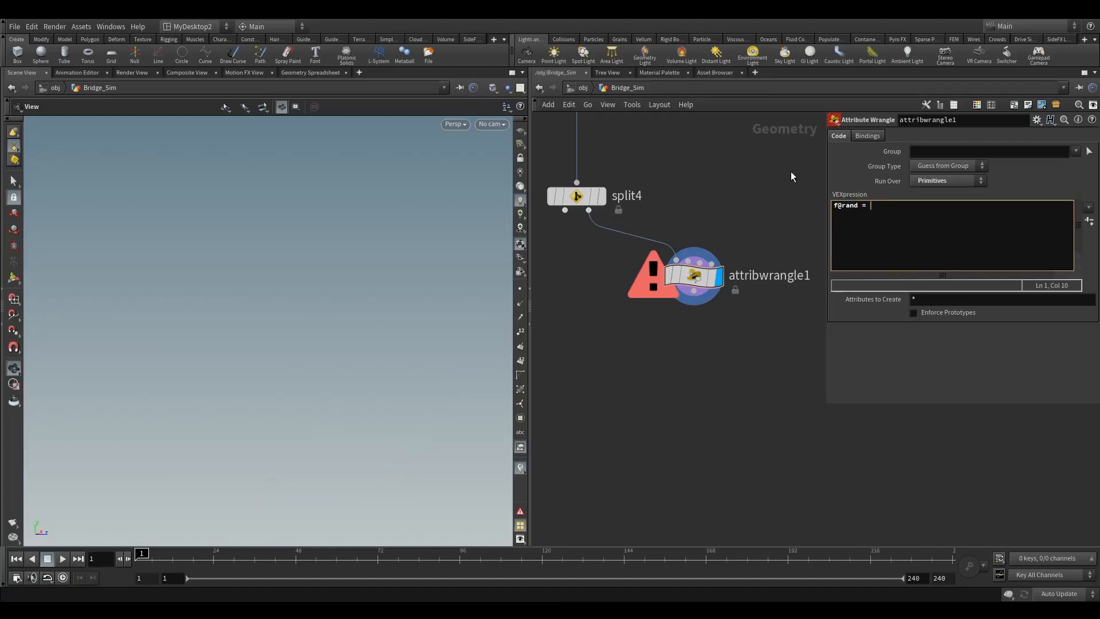
type("rand(")
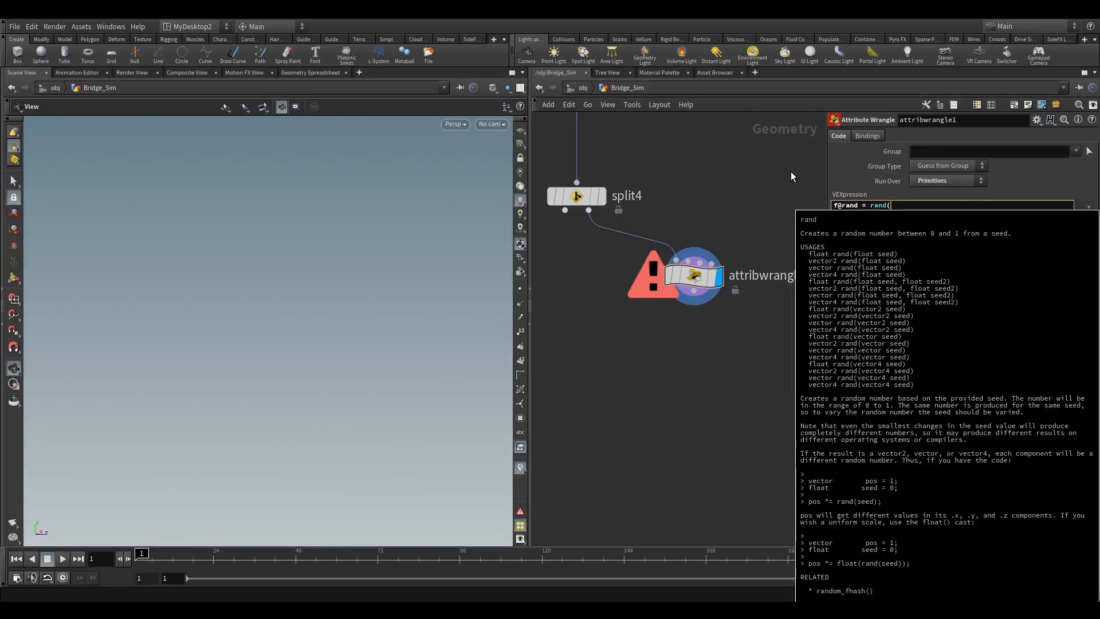
type("@c")
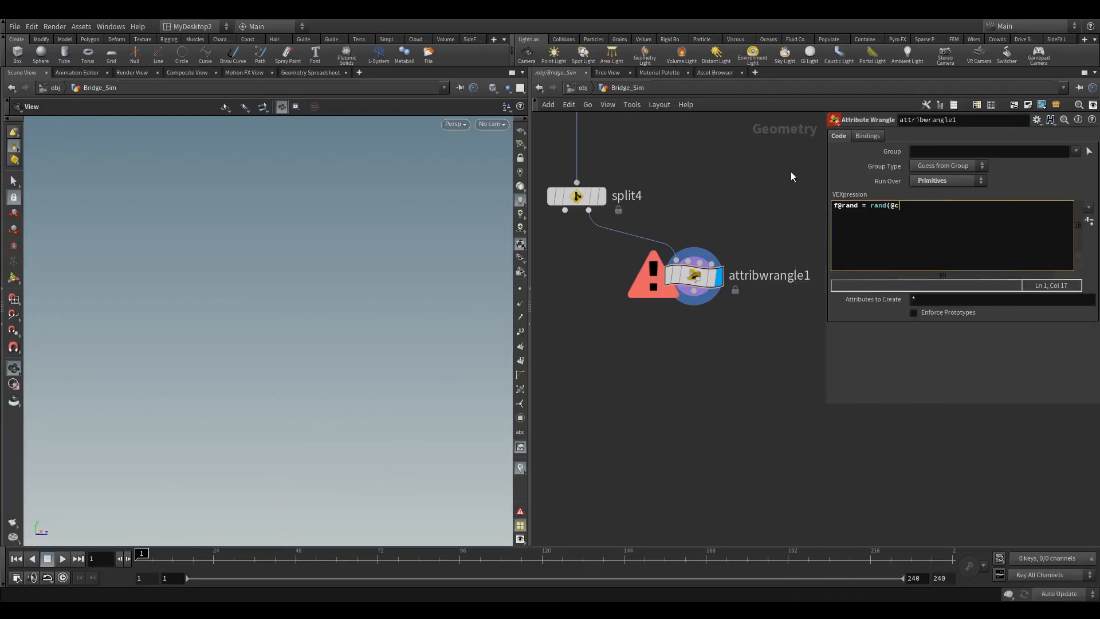
type("lass")
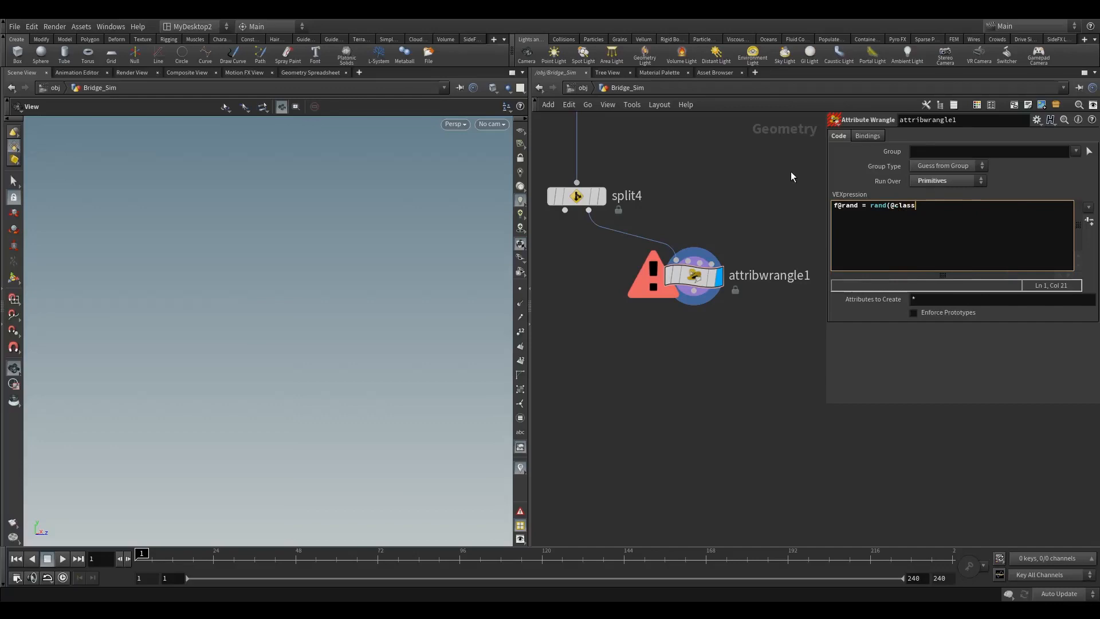
type(");")
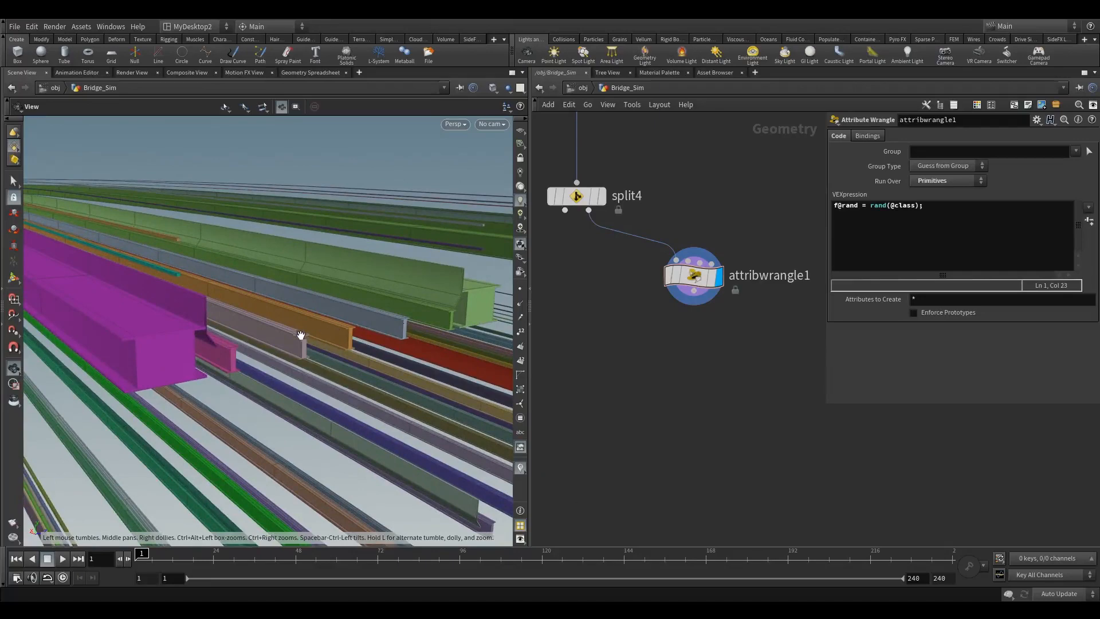
mouse_move(351, 335)
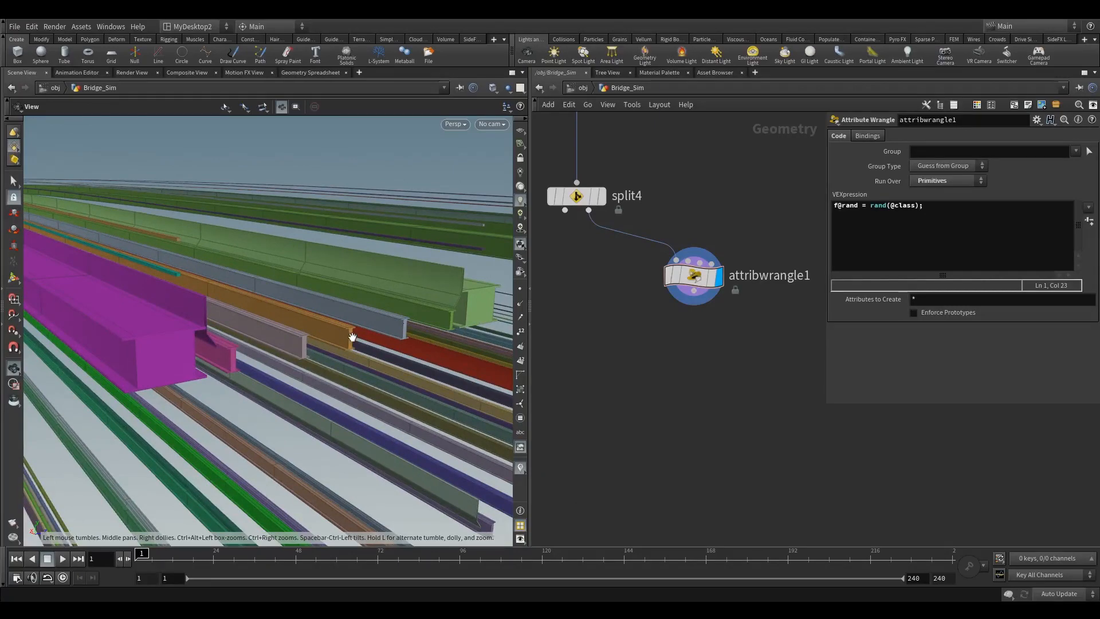
left_click_drag(350, 337, 169, 362)
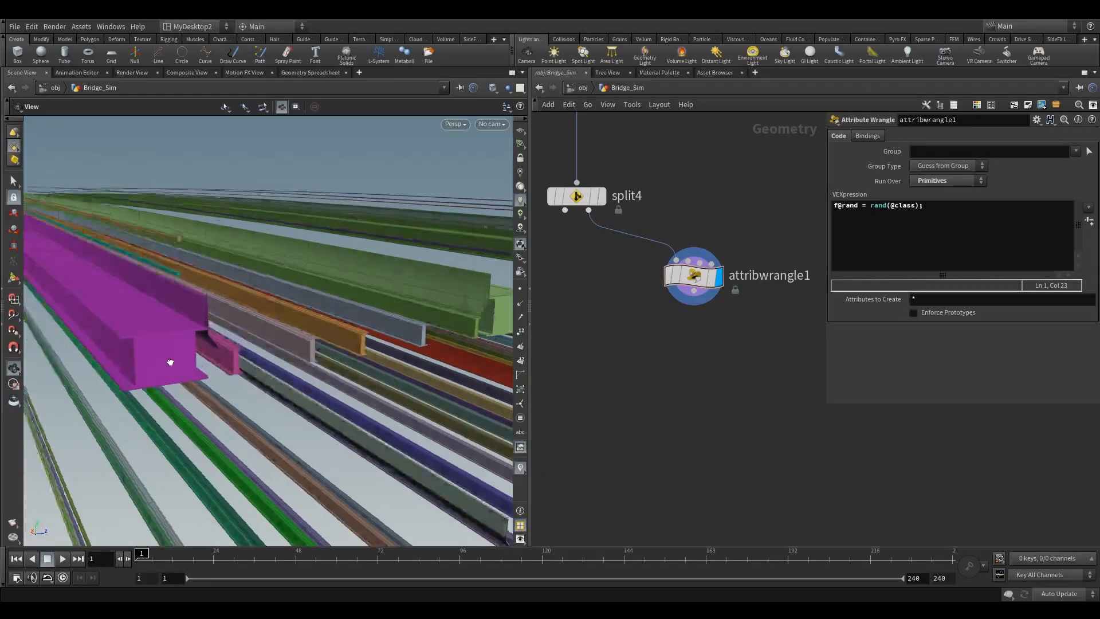
left_click(309, 72)
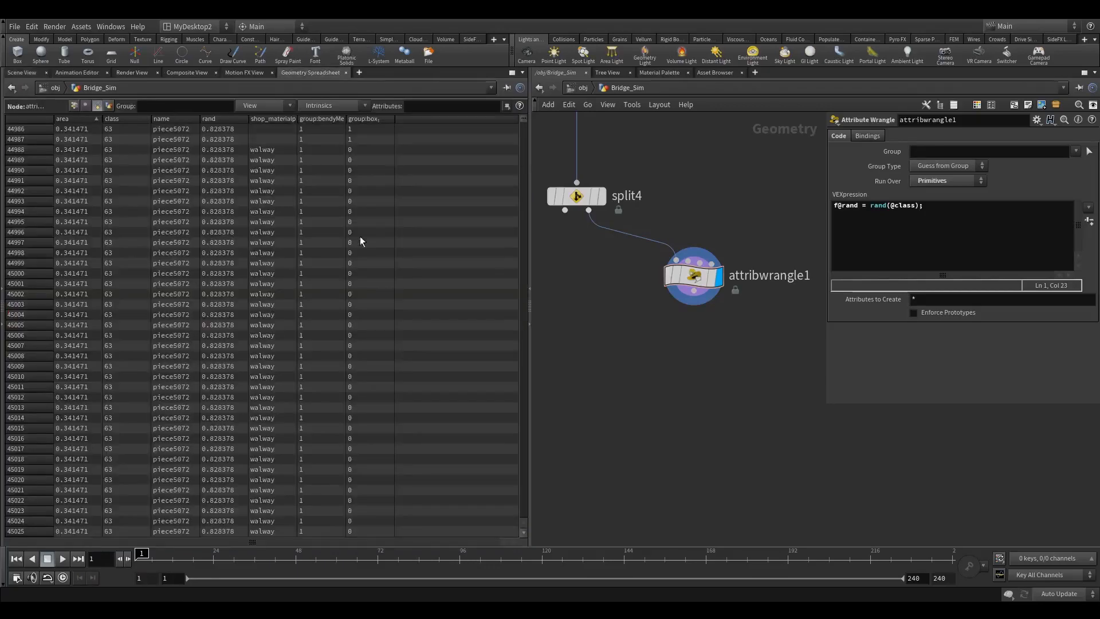
left_click(209, 118)
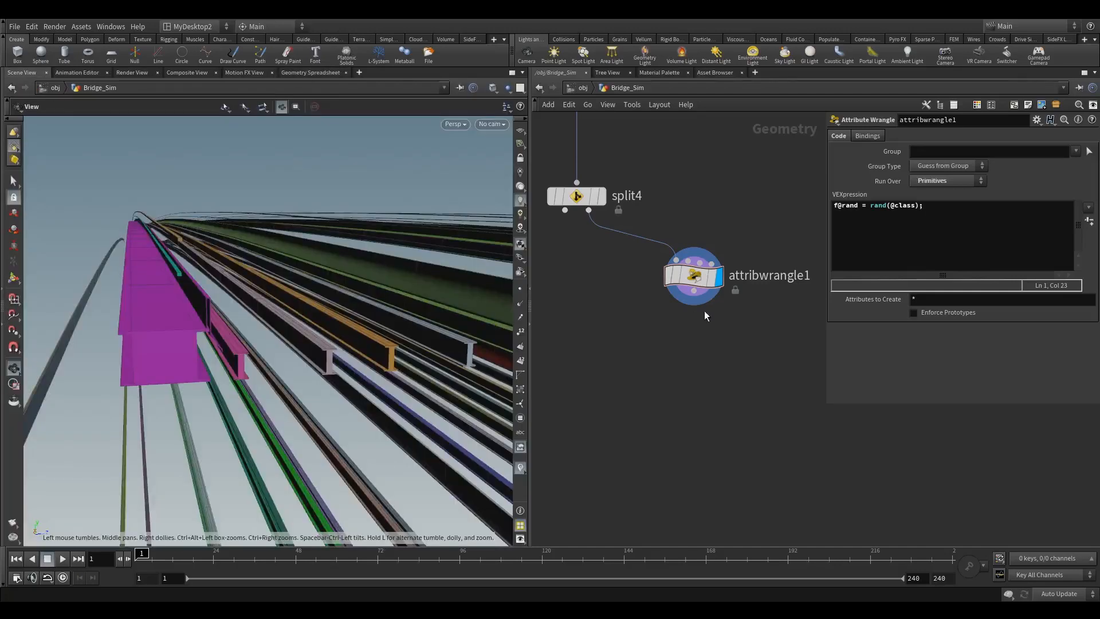
key("Tab")
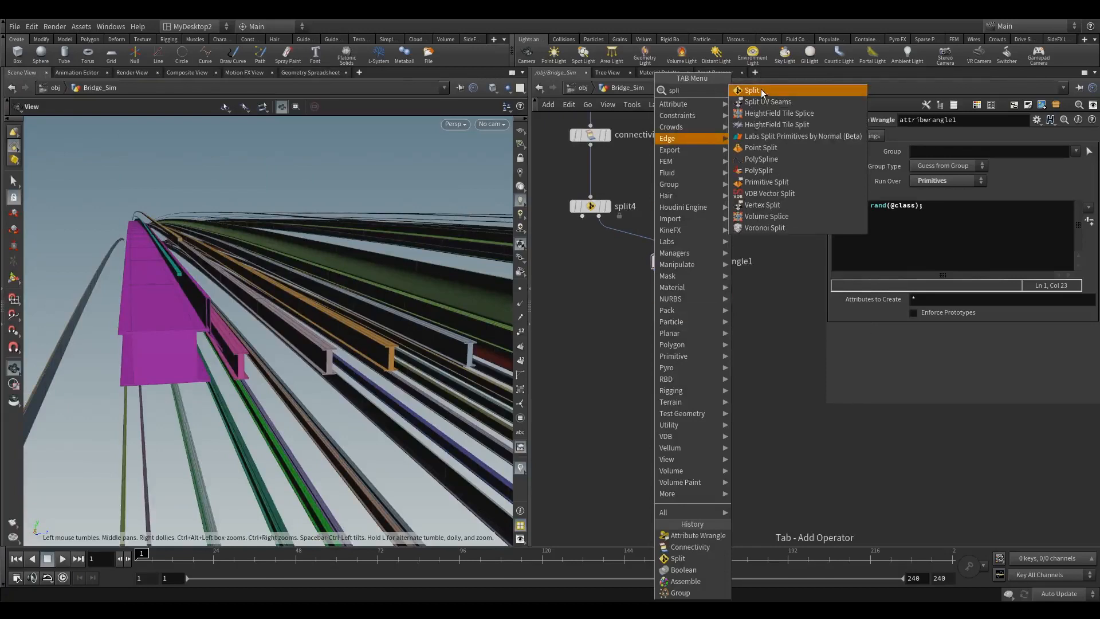
left_click(752, 90)
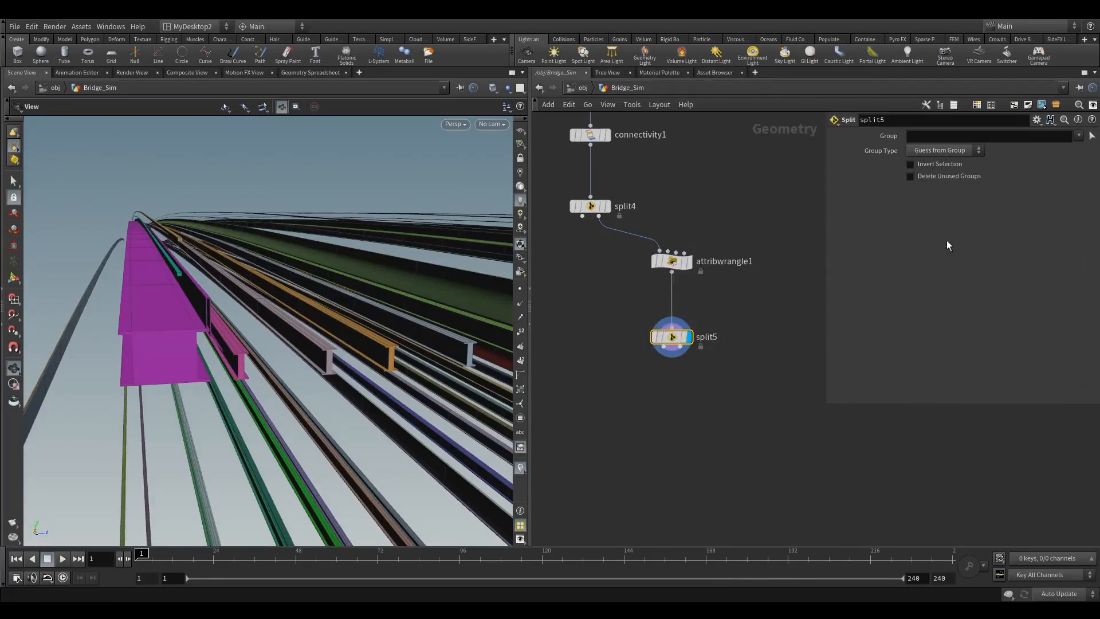
left_click(990, 135)
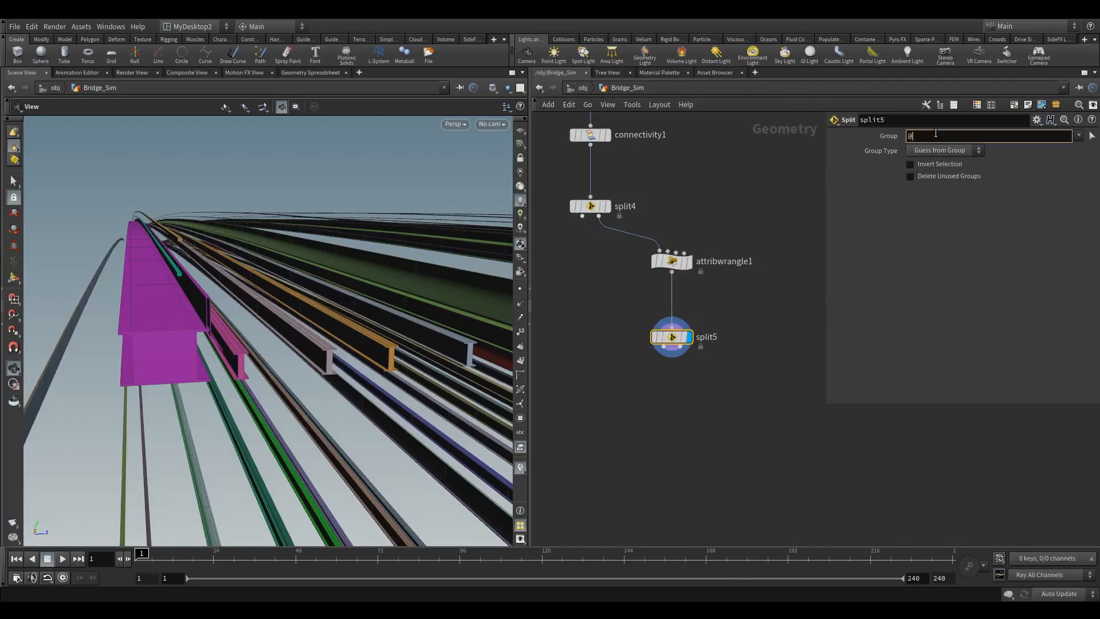
type("@rand>0.5")
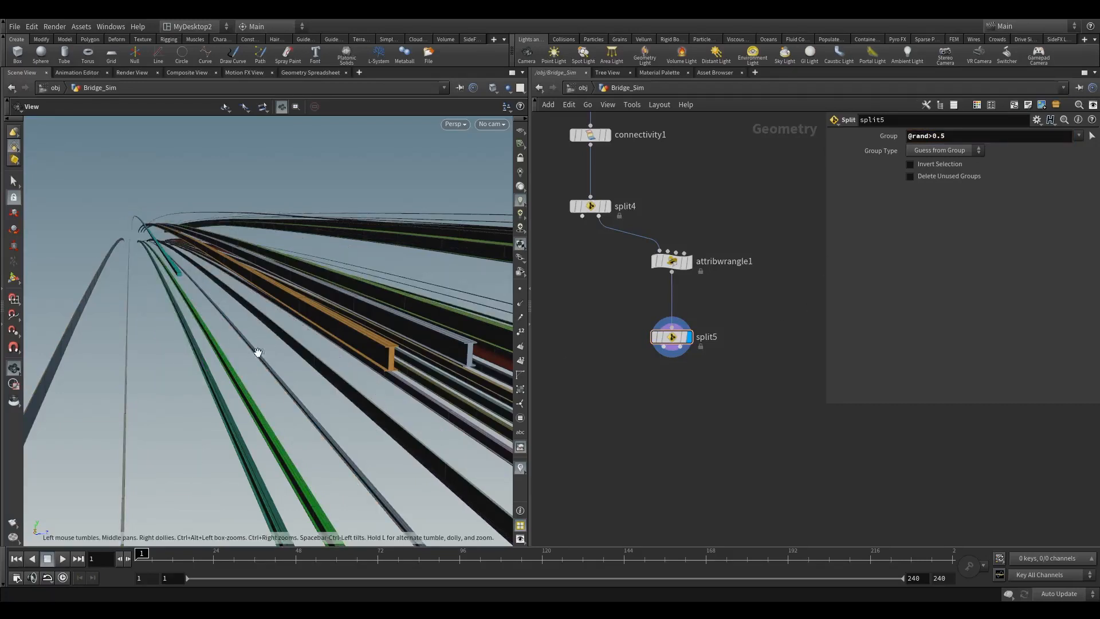
Step: Preview split5's non-selected strips and select the Null ending the chain
left_click_drag(258, 351, 223, 379)
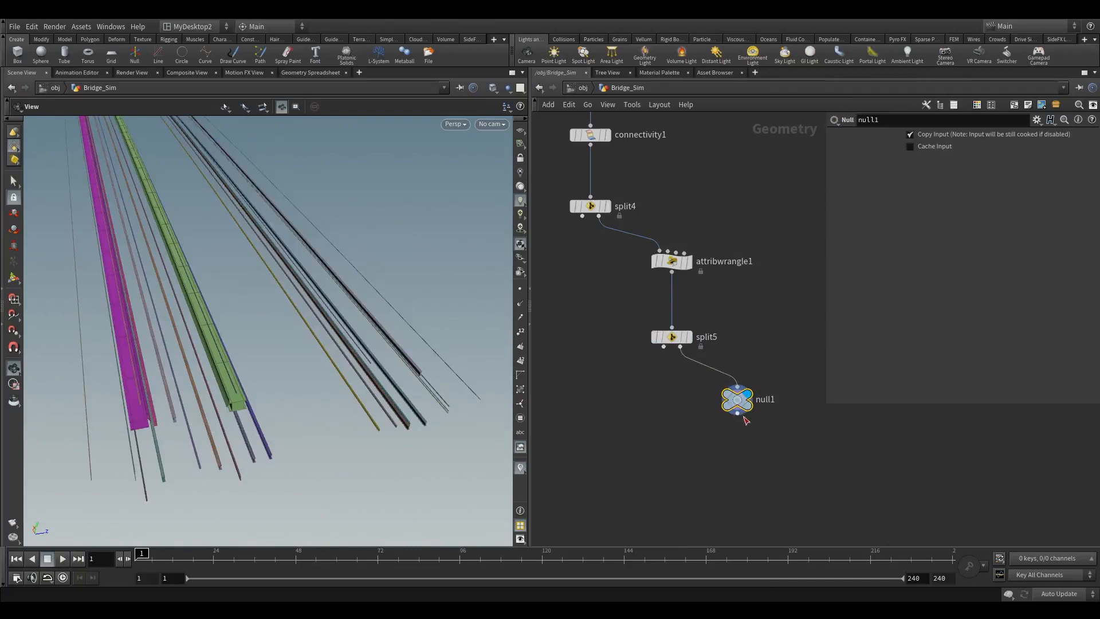
mouse_move(307, 418)
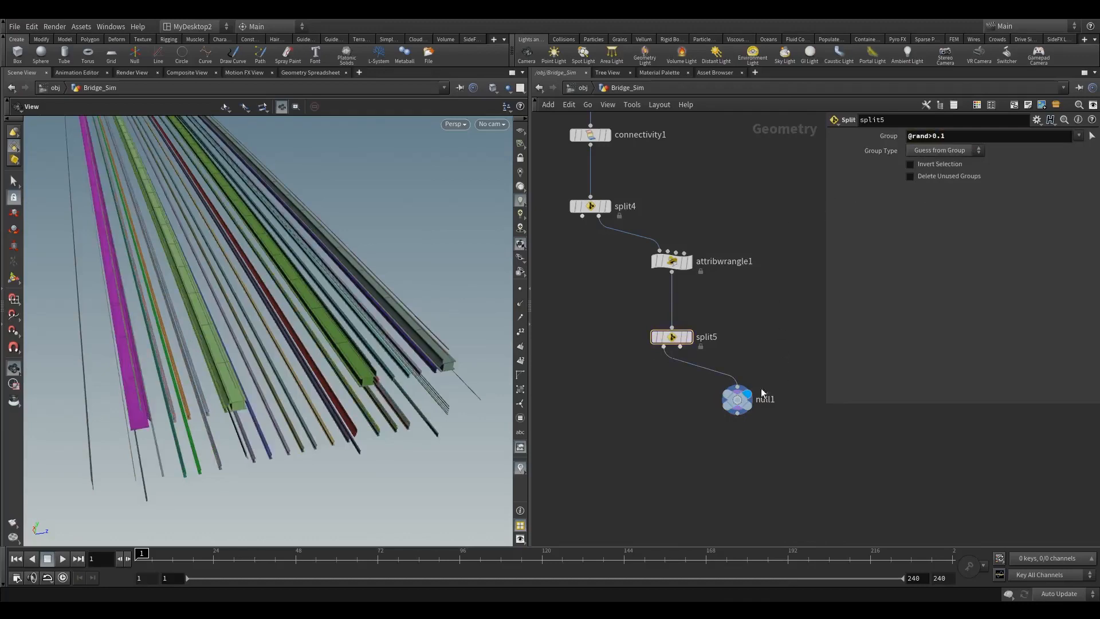
mouse_move(685, 368)
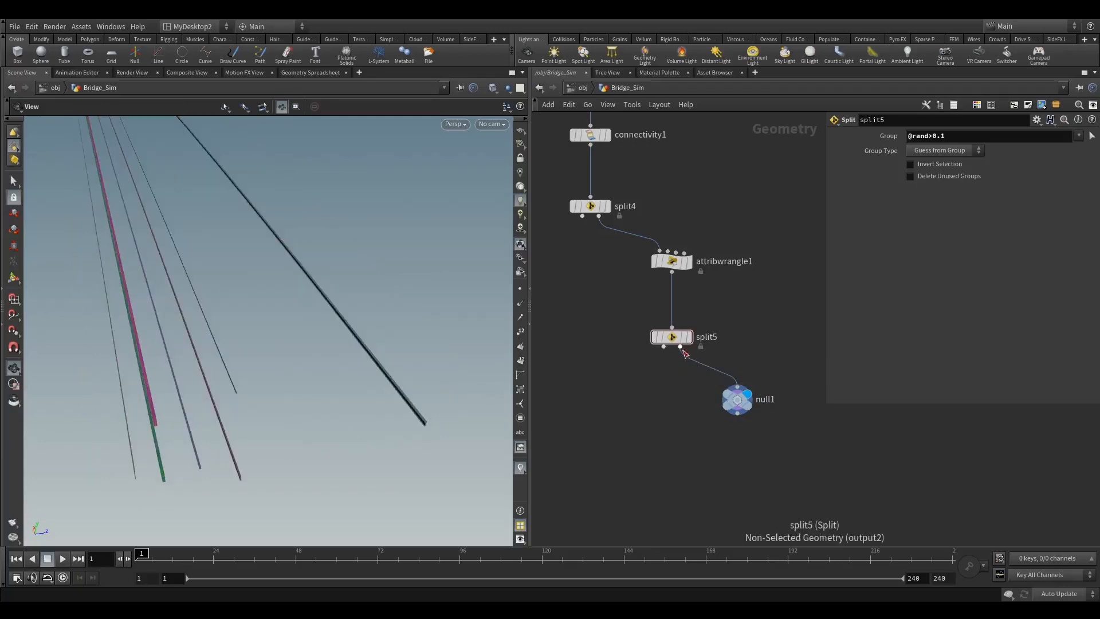
left_click(737, 399)
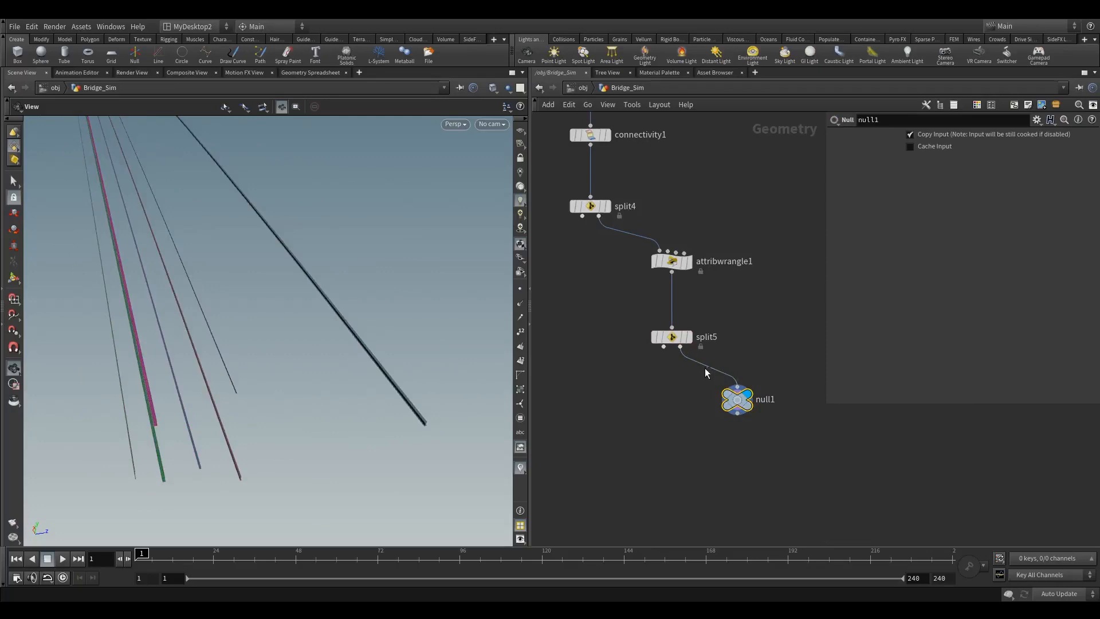
left_click(672, 337)
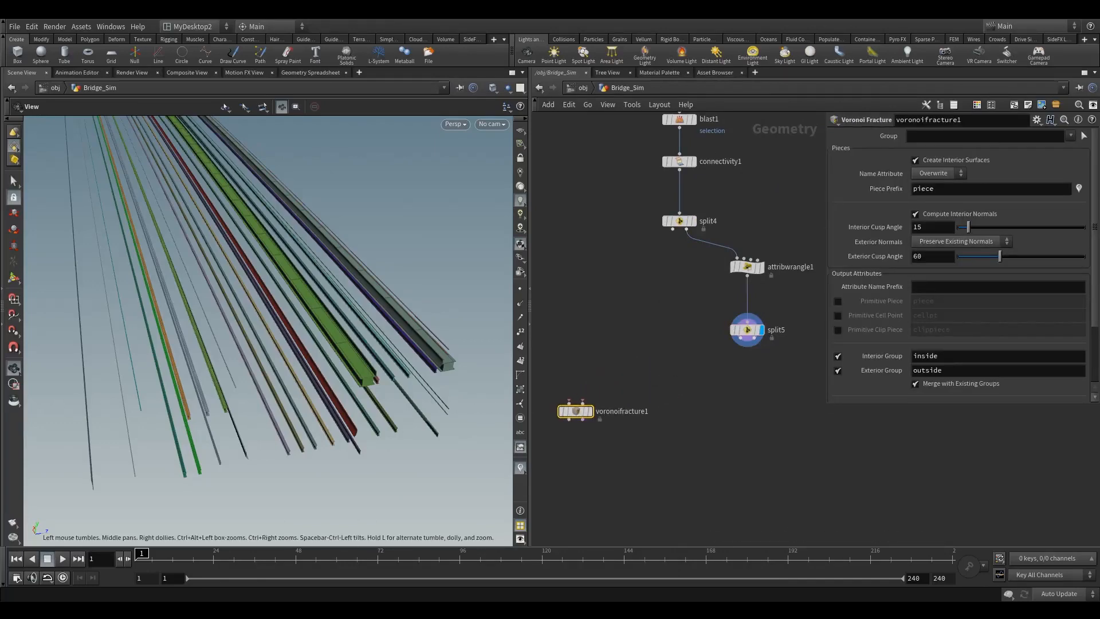
mouse_move(310, 371)
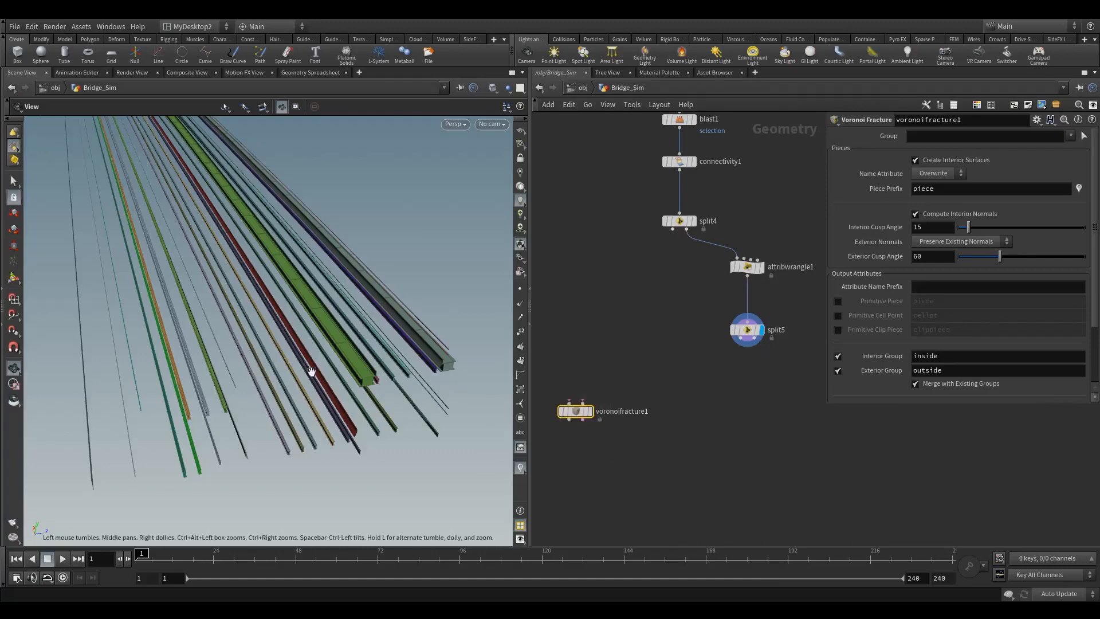
Step: Set the first Voronoi Fracture's piece prefix to chunkA and feed it split4's geometry
left_click(989, 188)
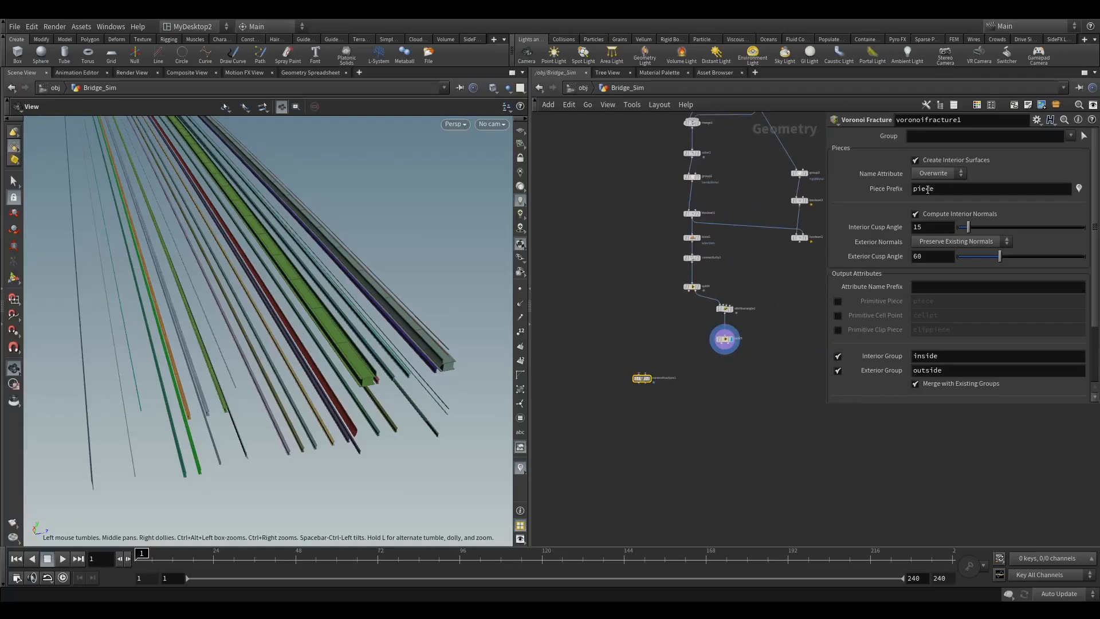
double_click(926, 188)
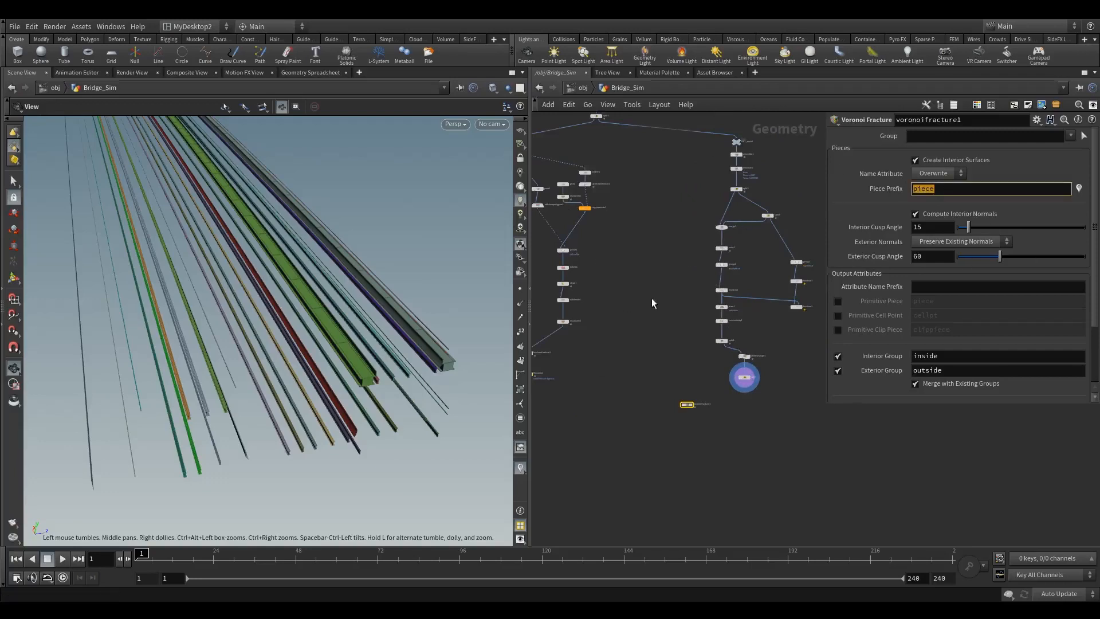
type("chui")
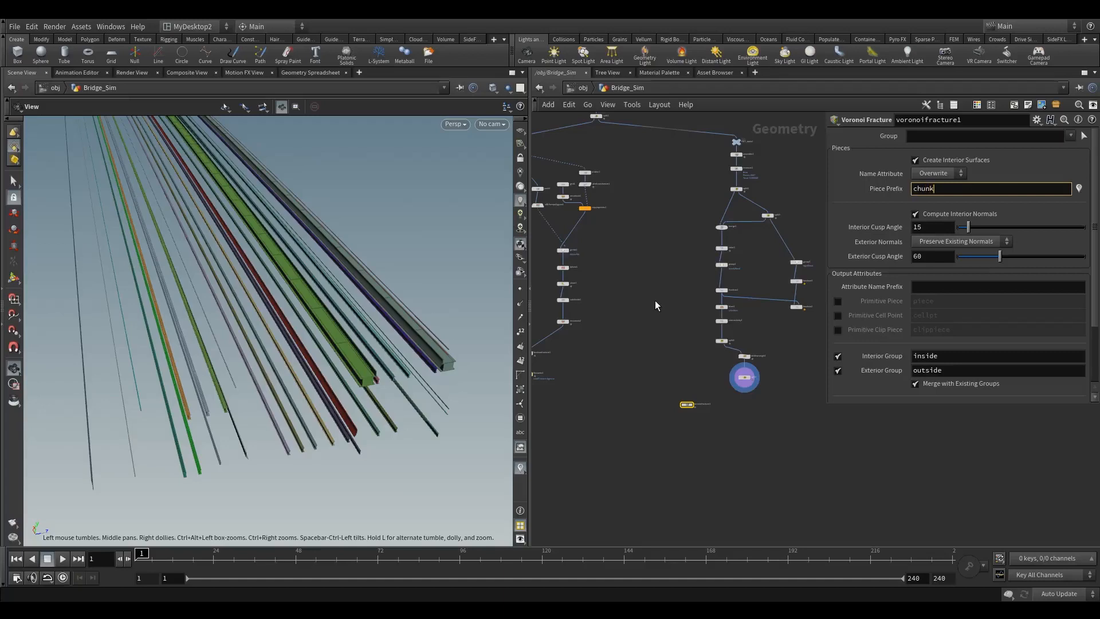
type("A")
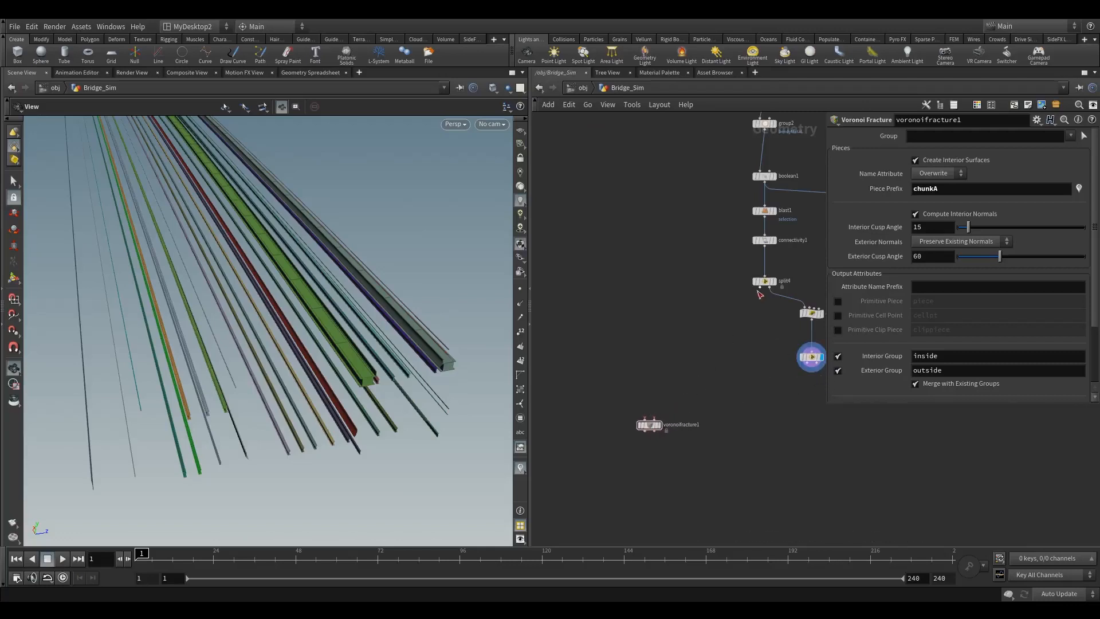
left_click_drag(647, 424, 628, 428)
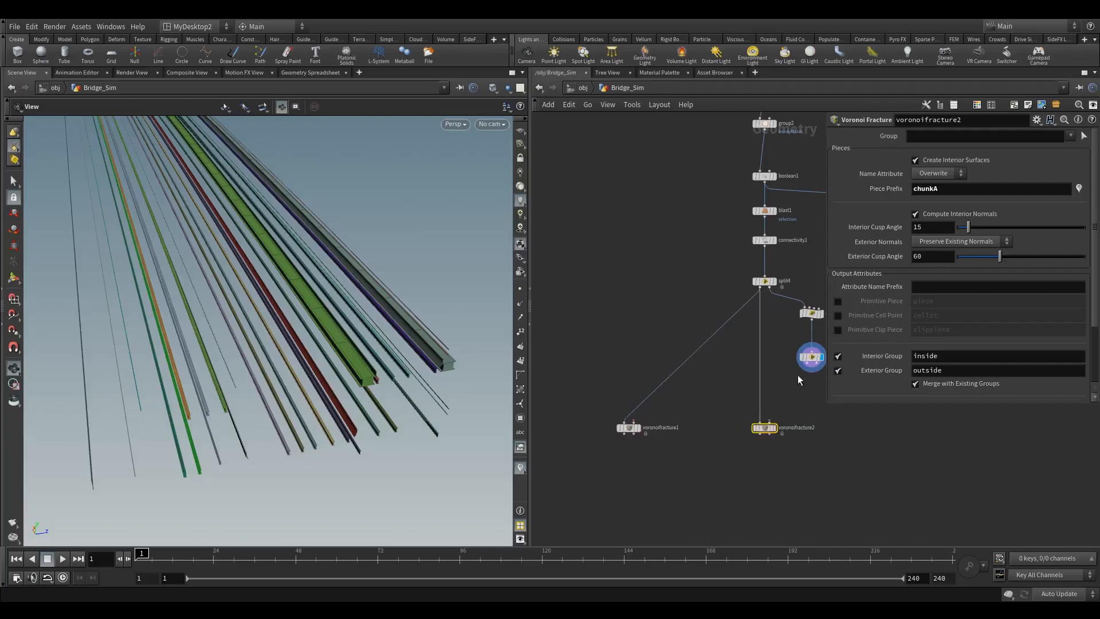
mouse_move(937, 205)
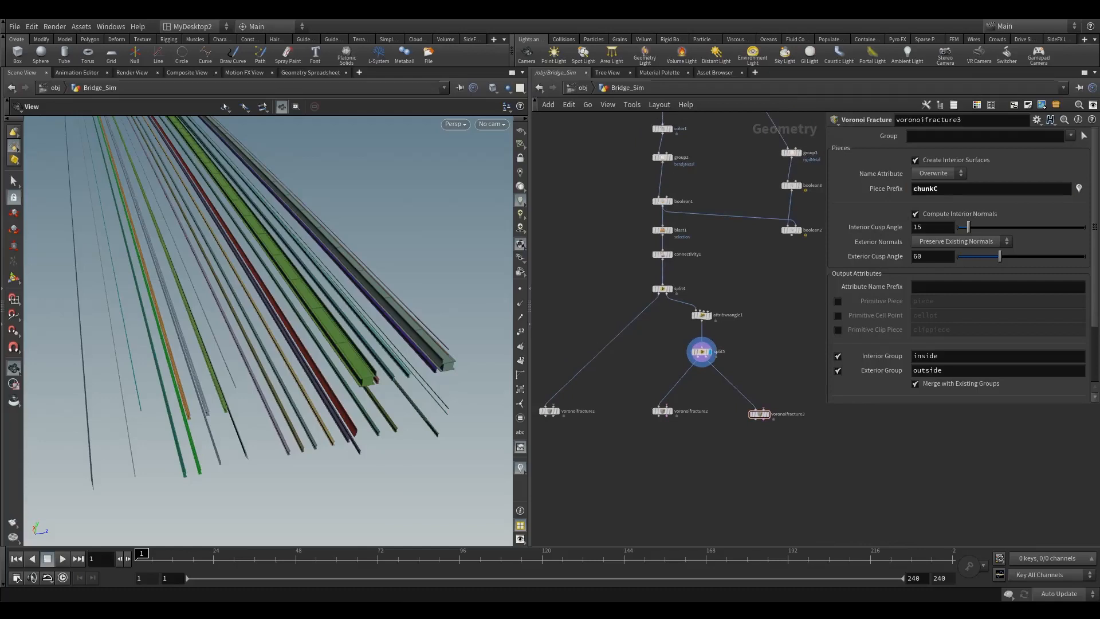
key("Tab")
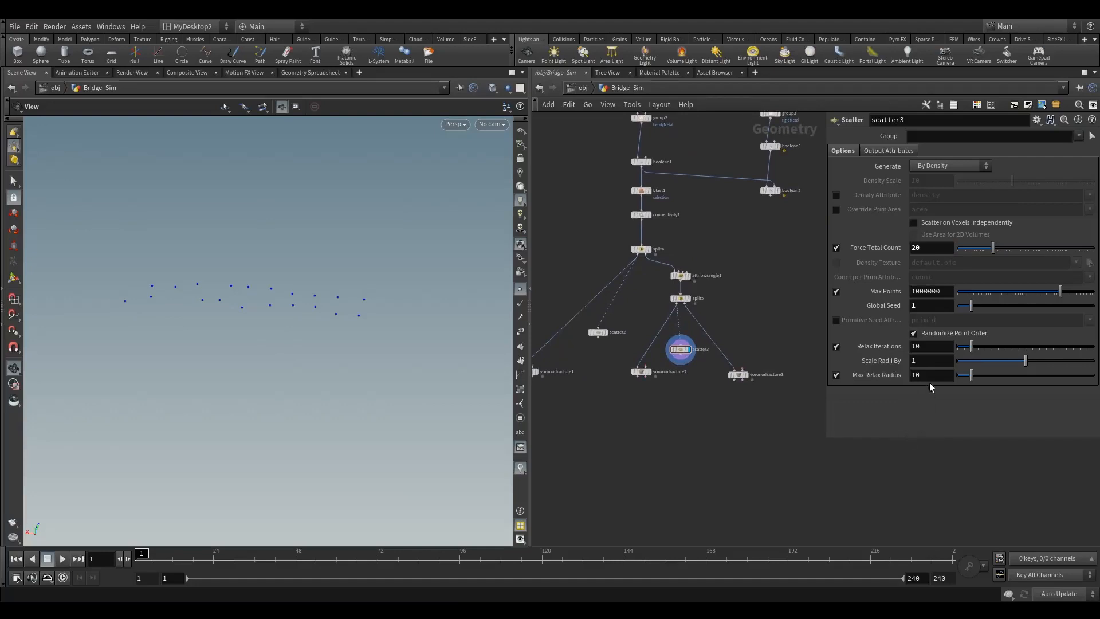
Step: Set scatter4 on split5 to 20 points with global seed 2
left_click(931, 305)
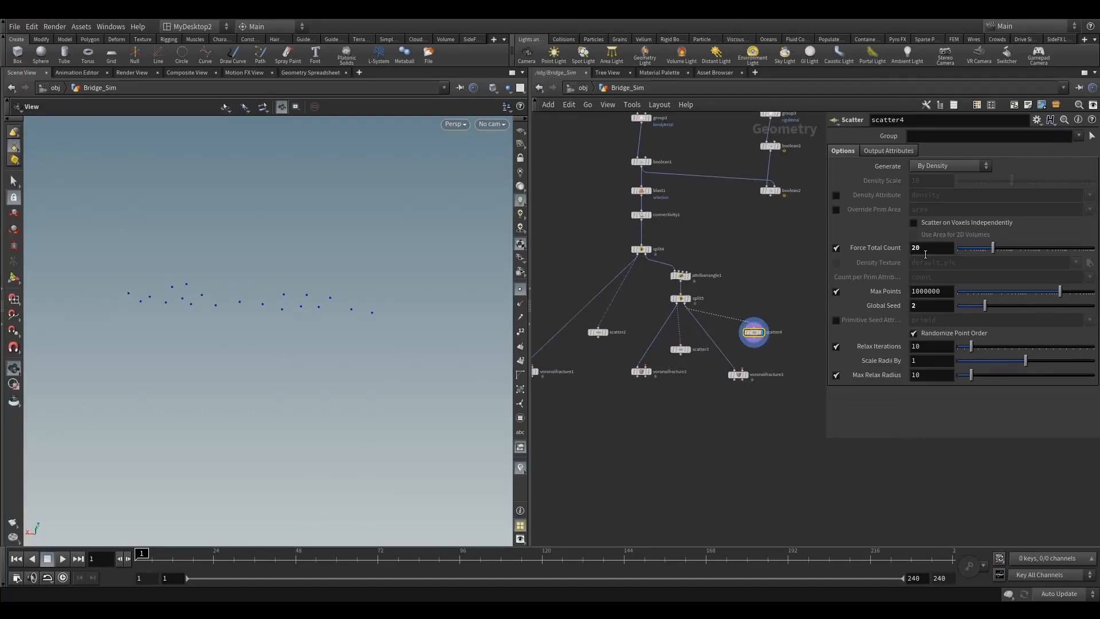
mouse_move(898, 272)
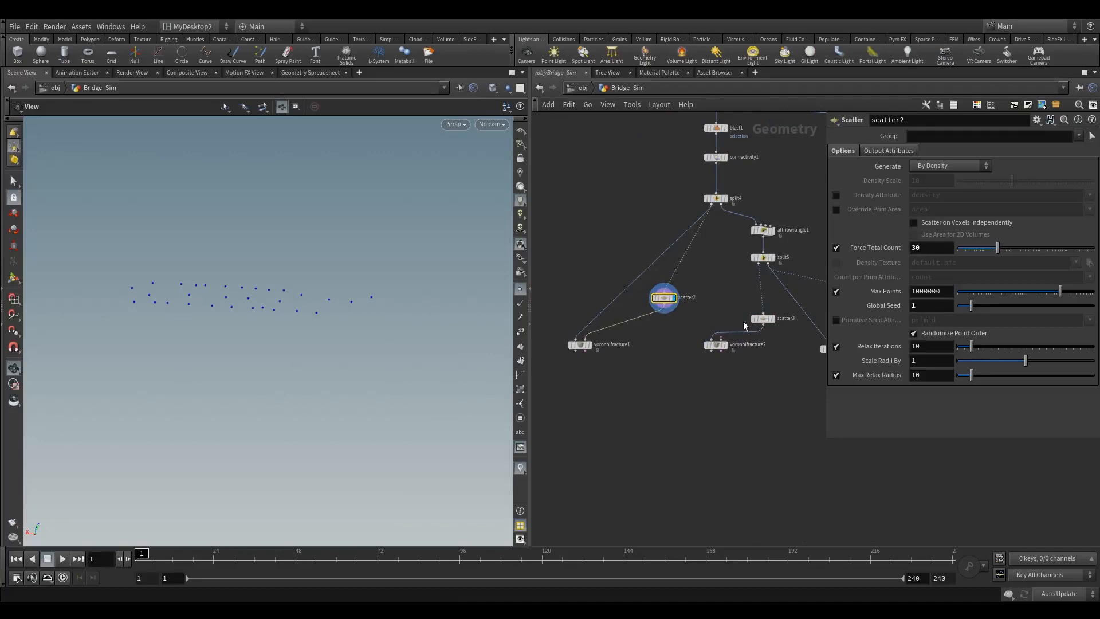
mouse_move(754, 272)
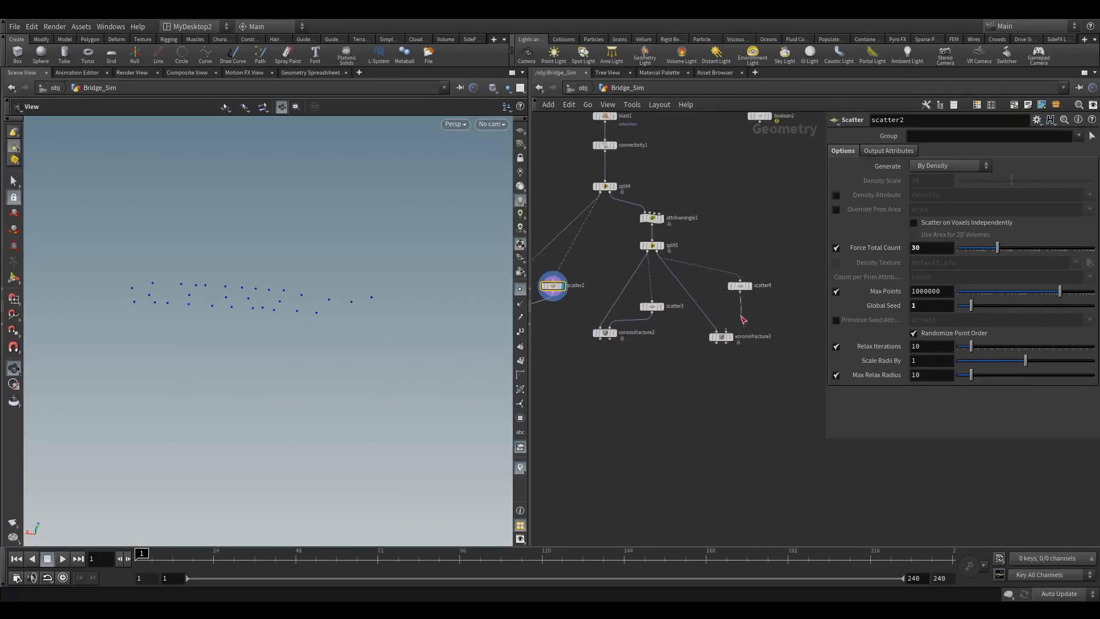
Step: Display the third Voronoi fracture result and add a Merge node to combine the chunks
left_click(720, 336)
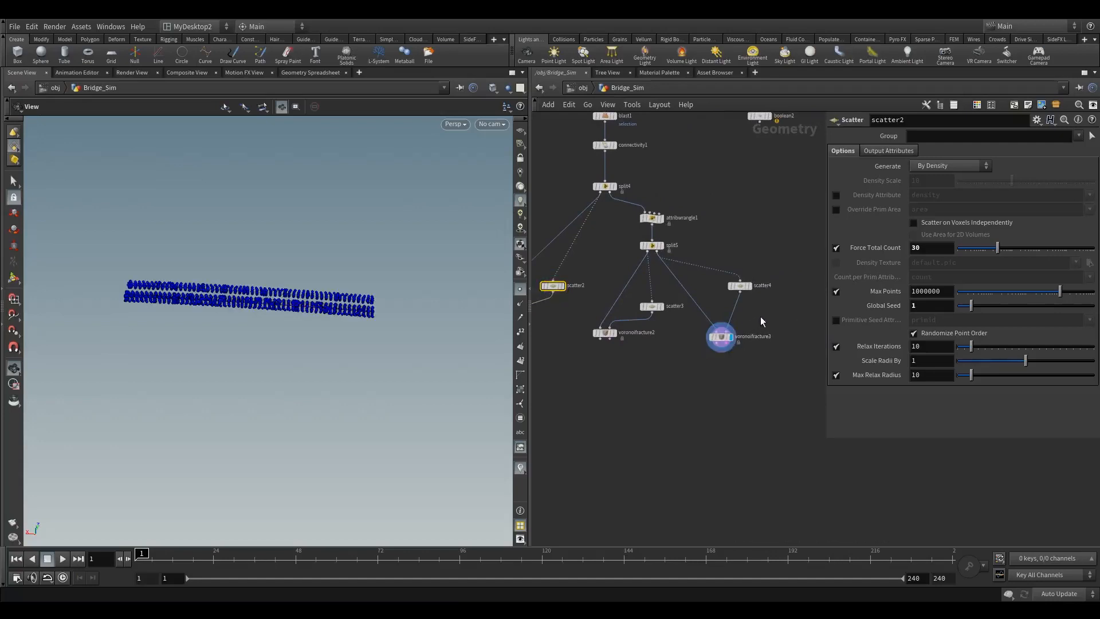
left_click(720, 337)
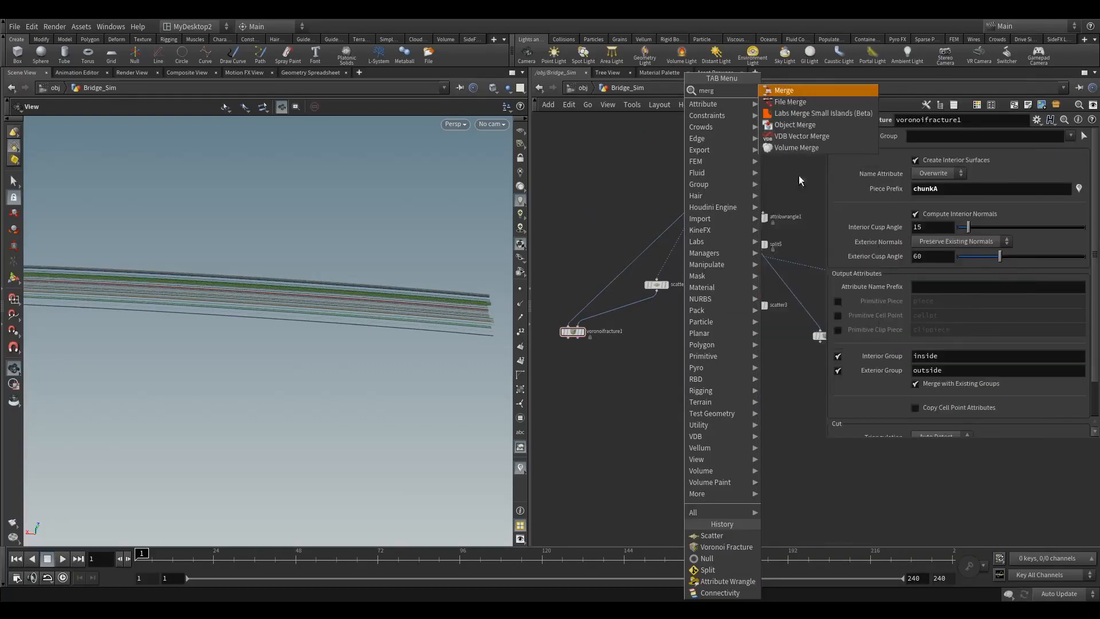
left_click(784, 90)
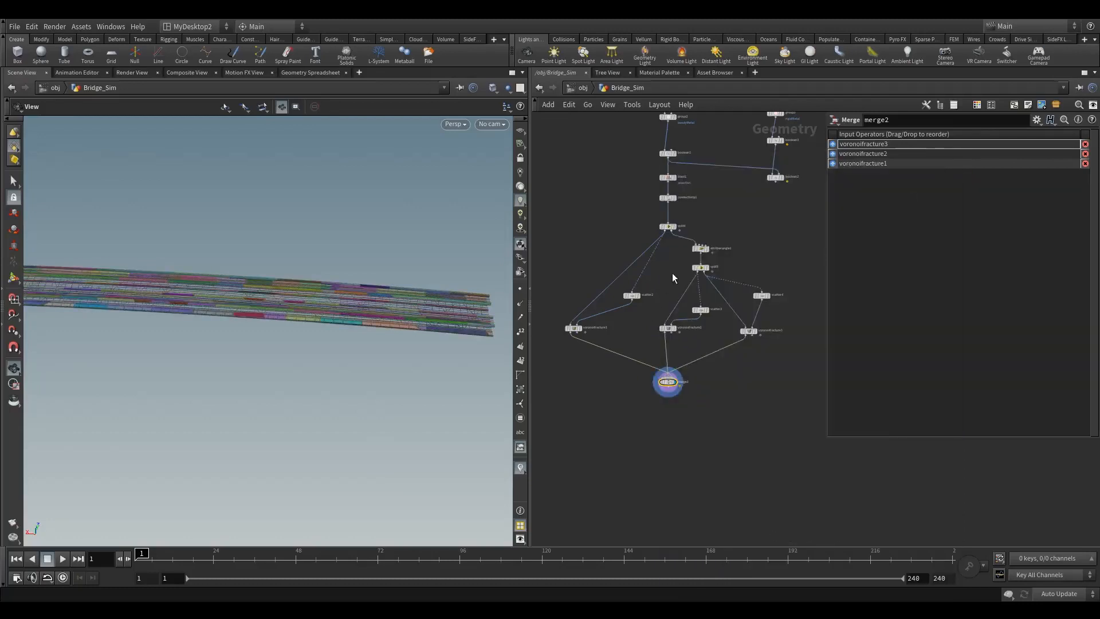
Step: Add an Attribute Delete below voronoifracture2 that removes the rand primitive attribute
key("Tab")
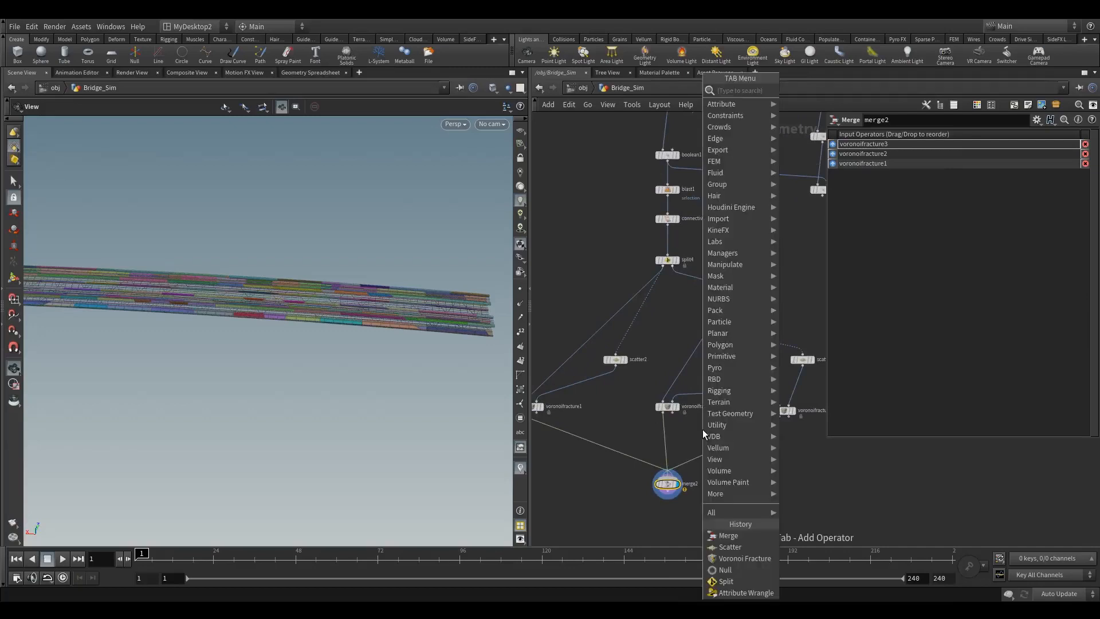
type("ad")
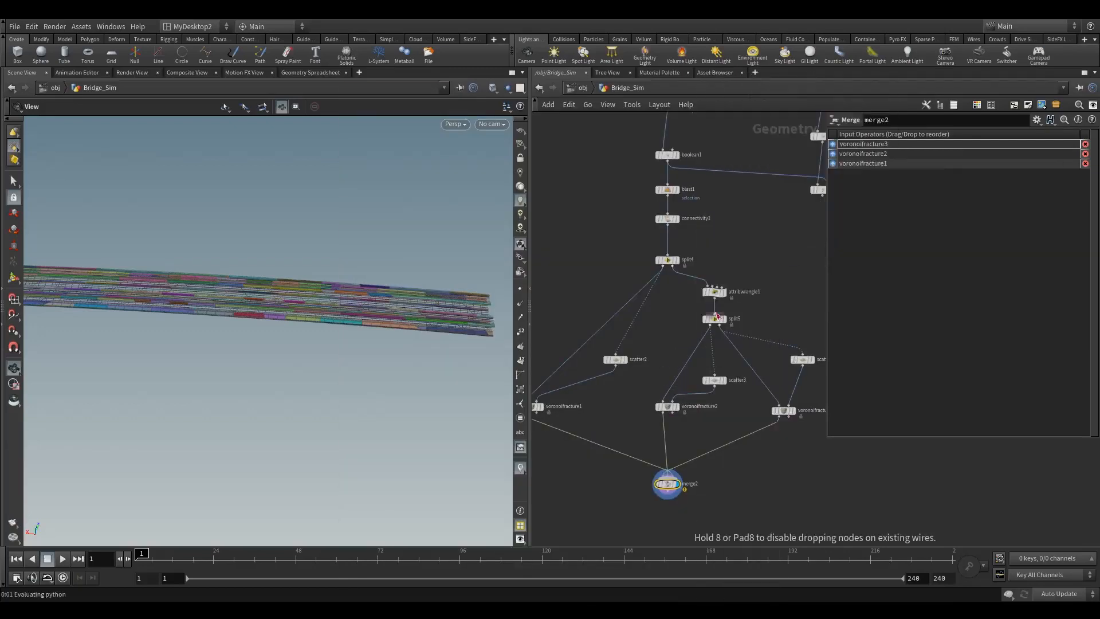
left_click(667, 434)
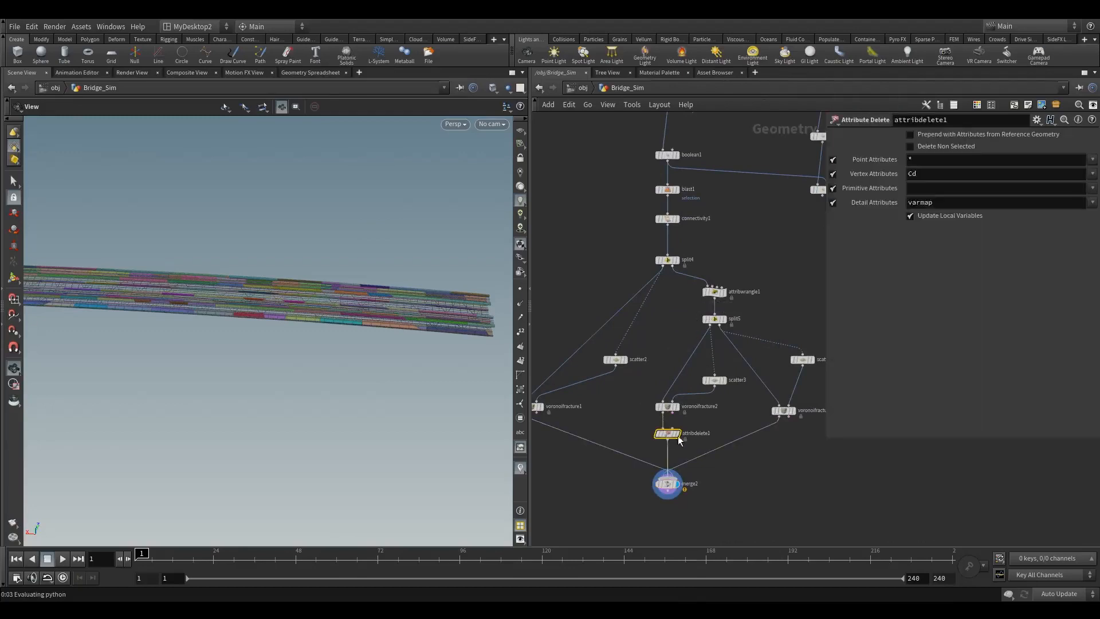
key("Tab")
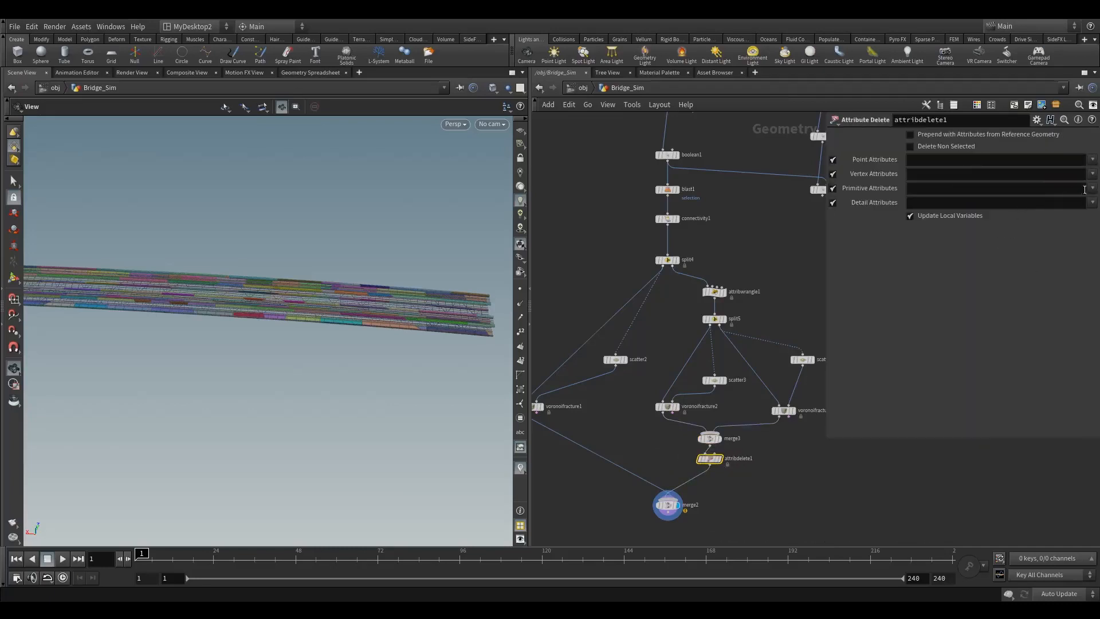
left_click(1091, 187)
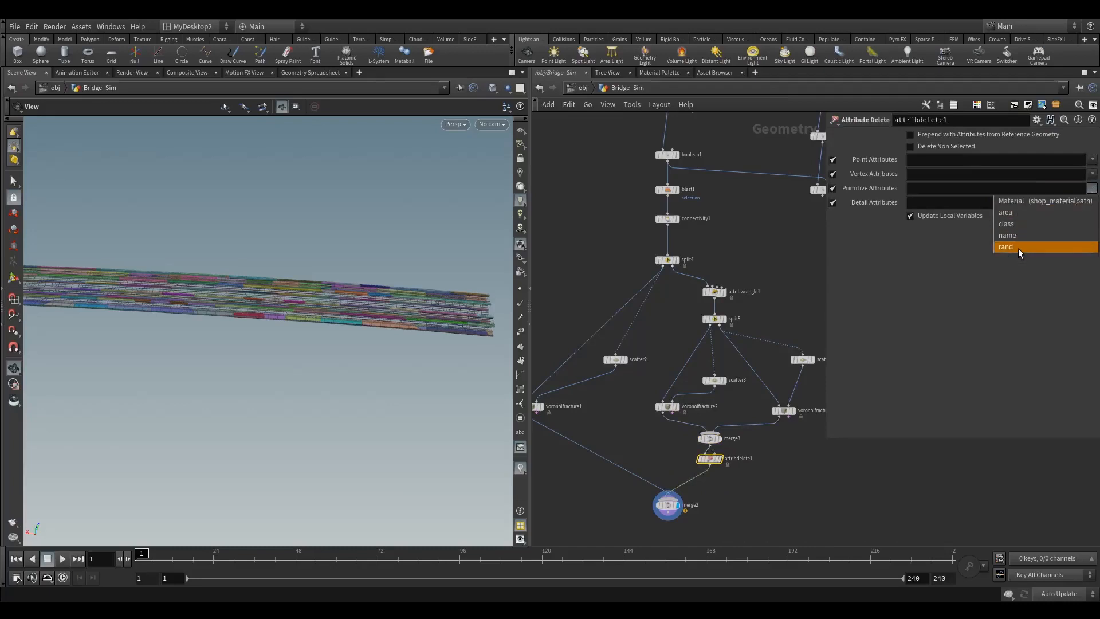
left_click(1006, 246)
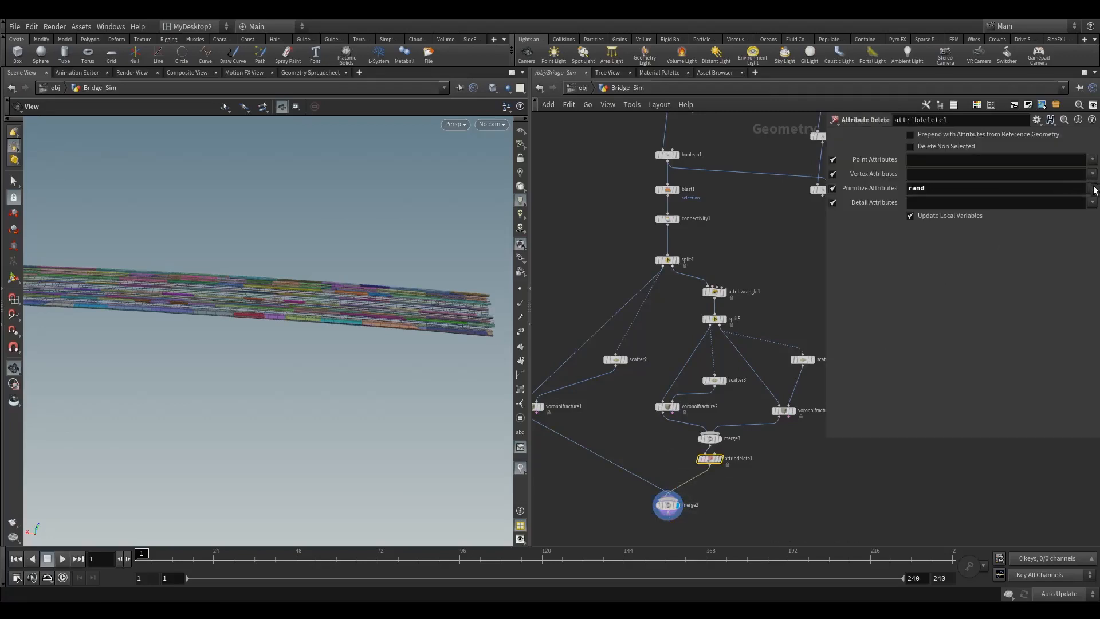
left_click(1092, 202)
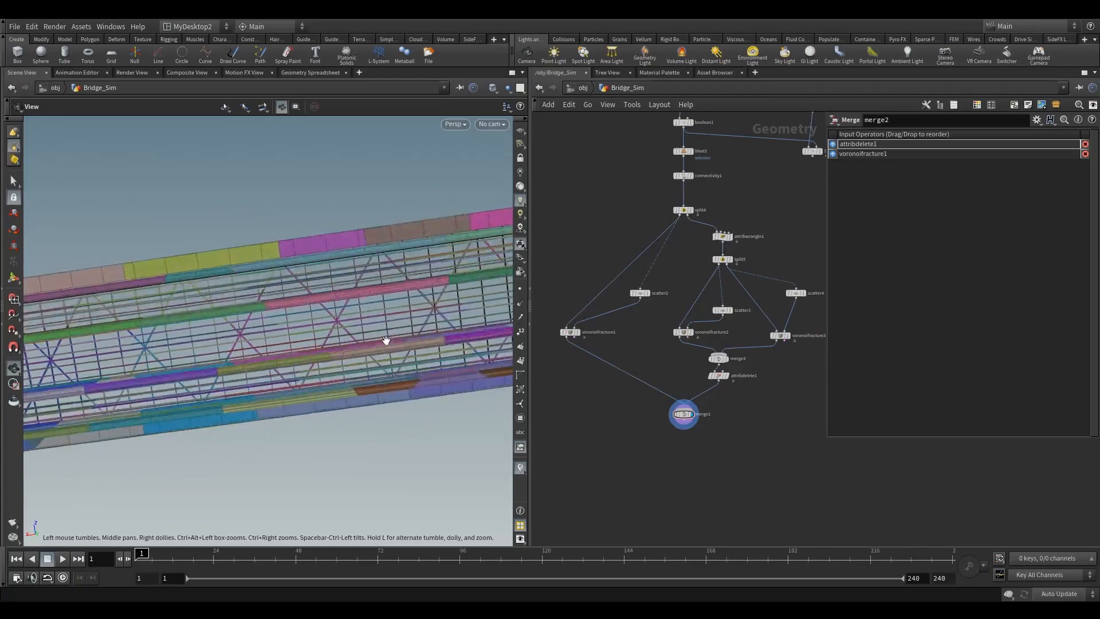
Step: Orbit around the bridge to inspect overlapping chunks, then add a Group Create below merge2
left_click_drag(385, 341, 423, 270)
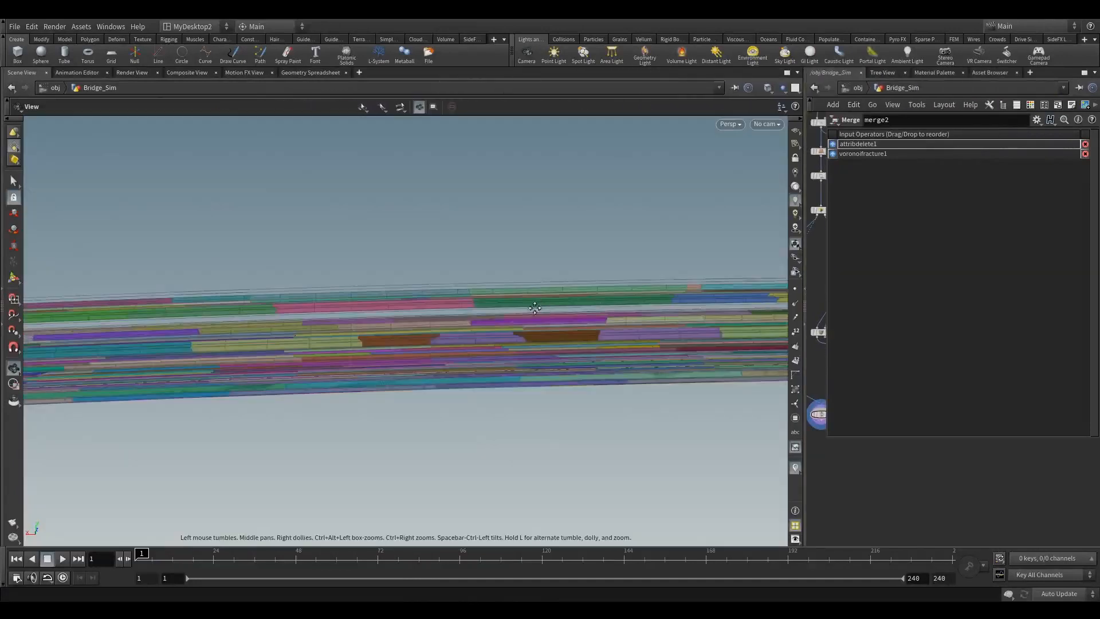
left_click_drag(534, 308, 518, 344)
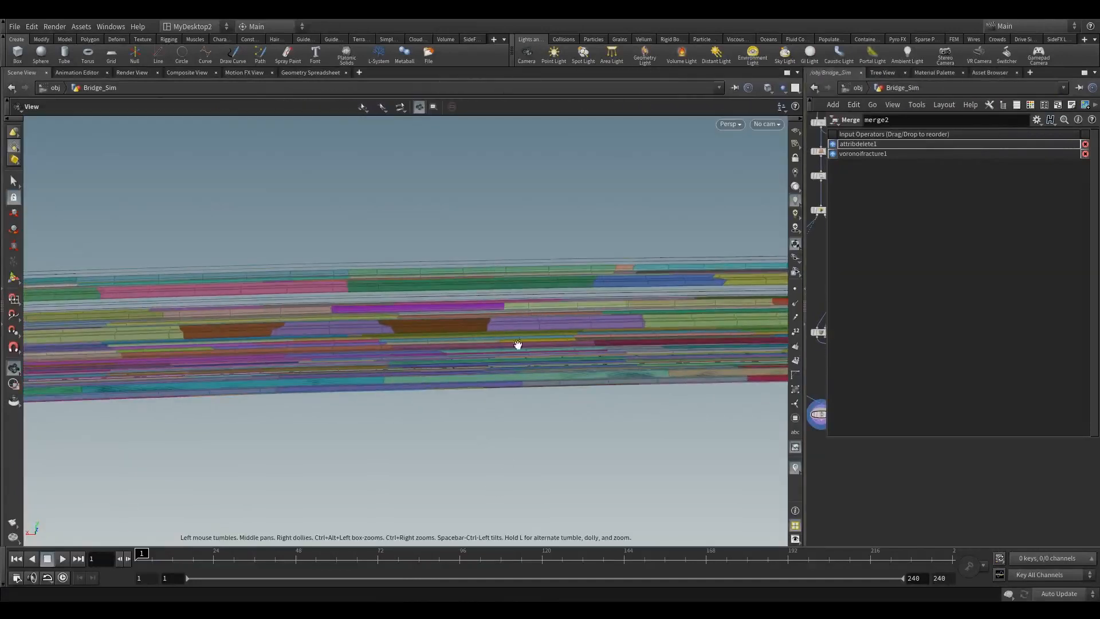
left_click_drag(518, 344, 428, 372)
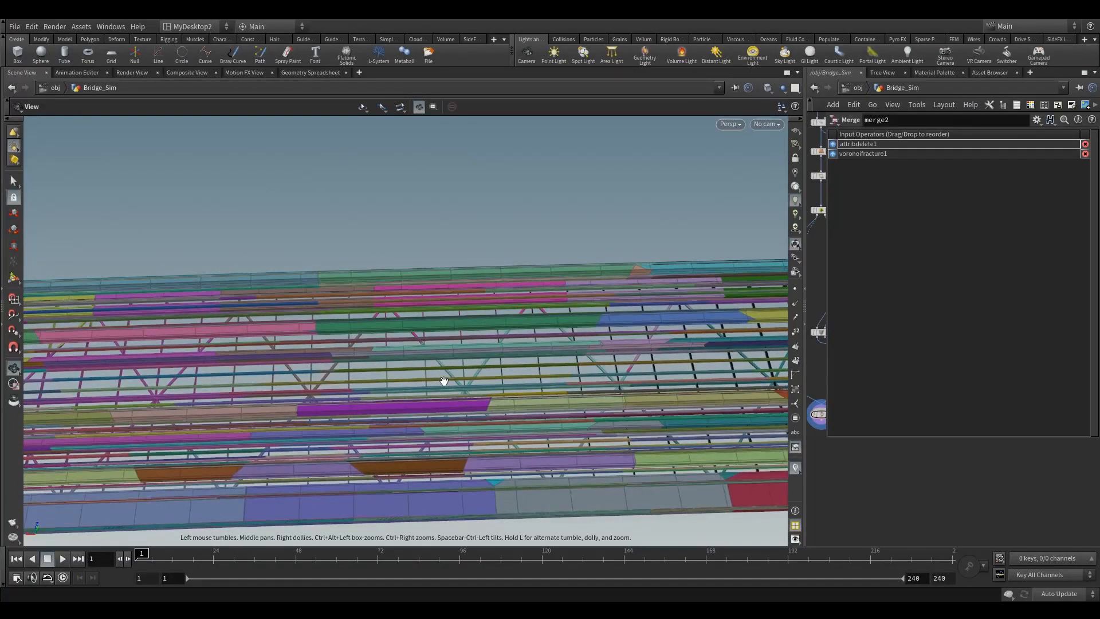
mouse_move(463, 394)
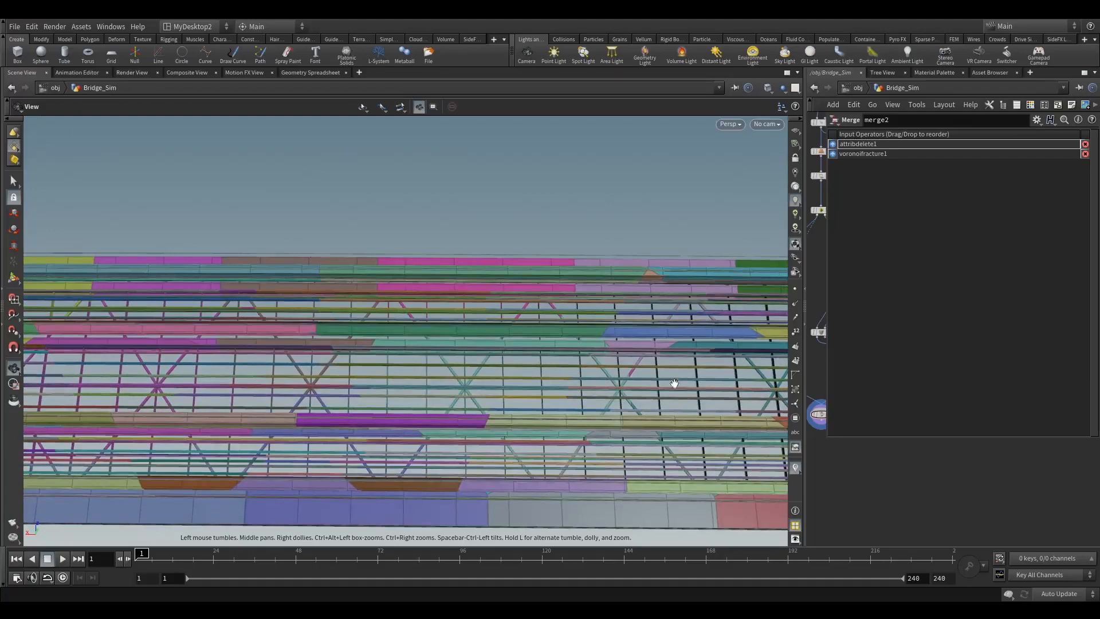
left_click_drag(674, 384, 560, 377)
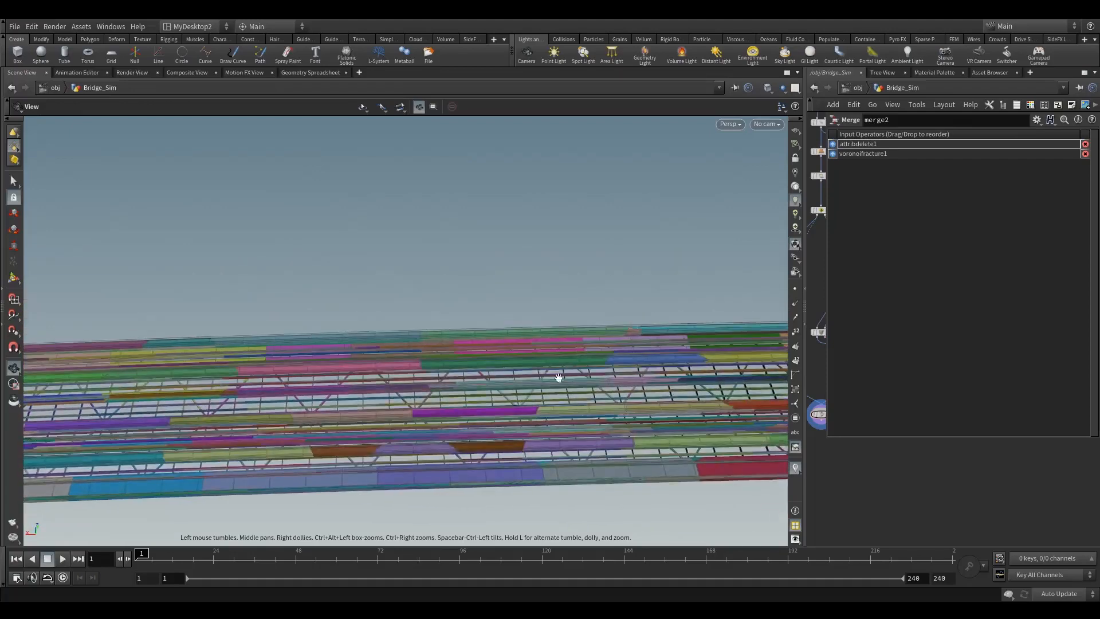
left_click_drag(558, 377, 479, 409)
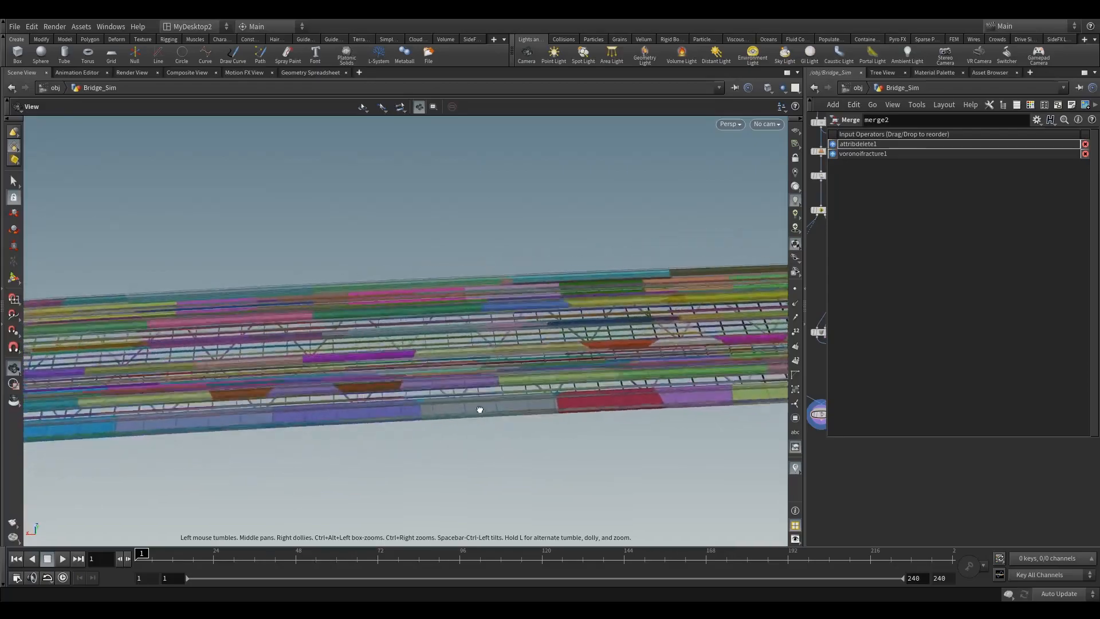
left_click_drag(479, 410, 511, 419)
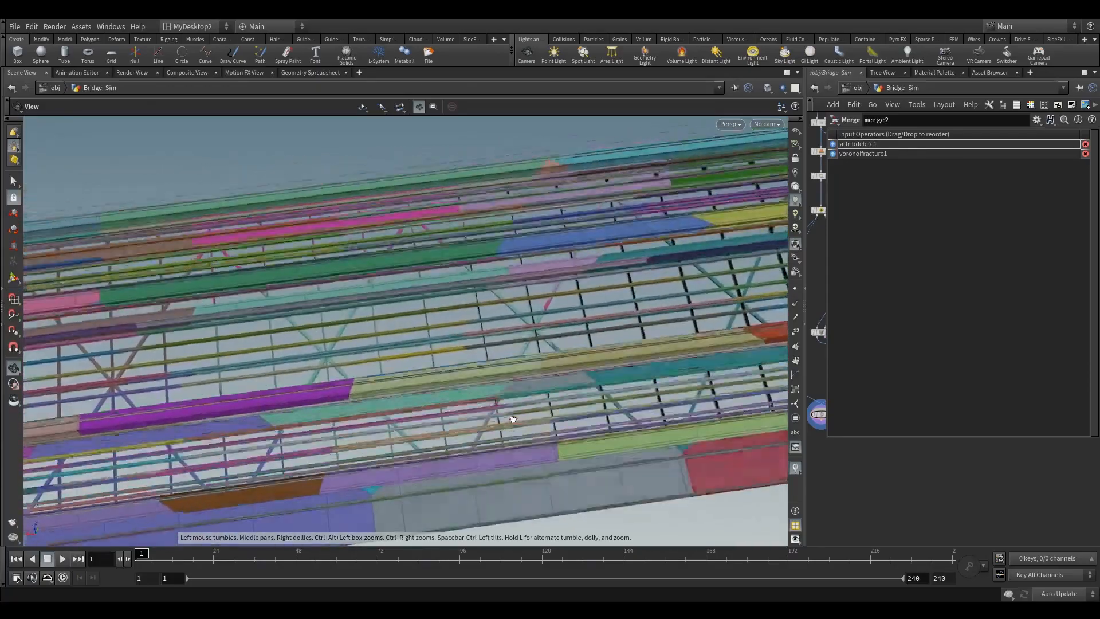
left_click_drag(512, 419, 517, 215)
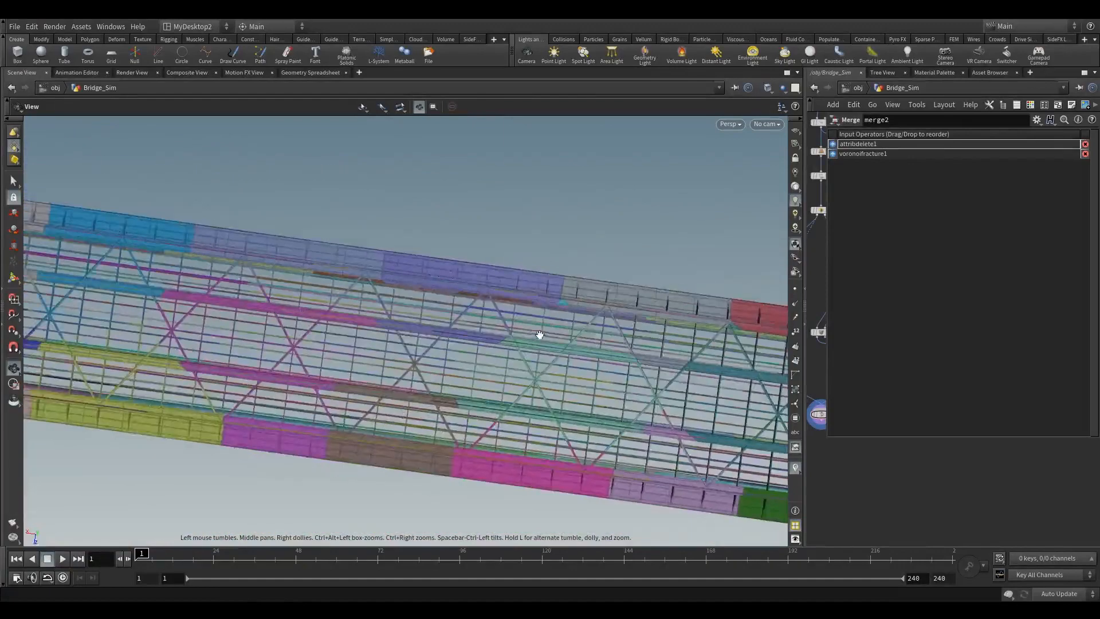
left_click_drag(540, 333, 478, 404)
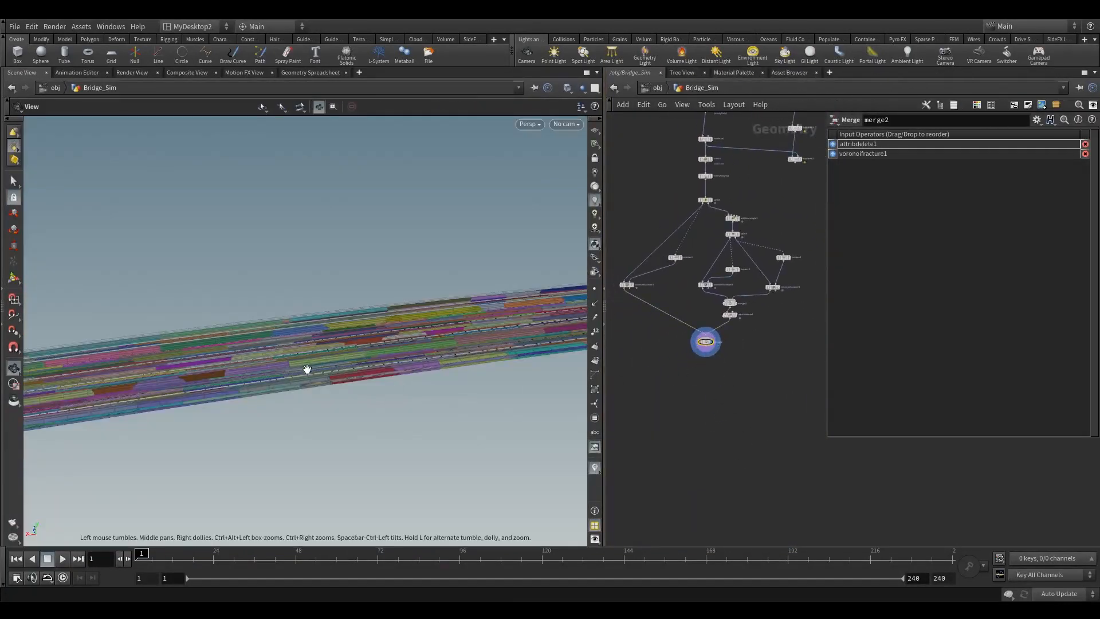
left_click_drag(306, 369, 462, 294)
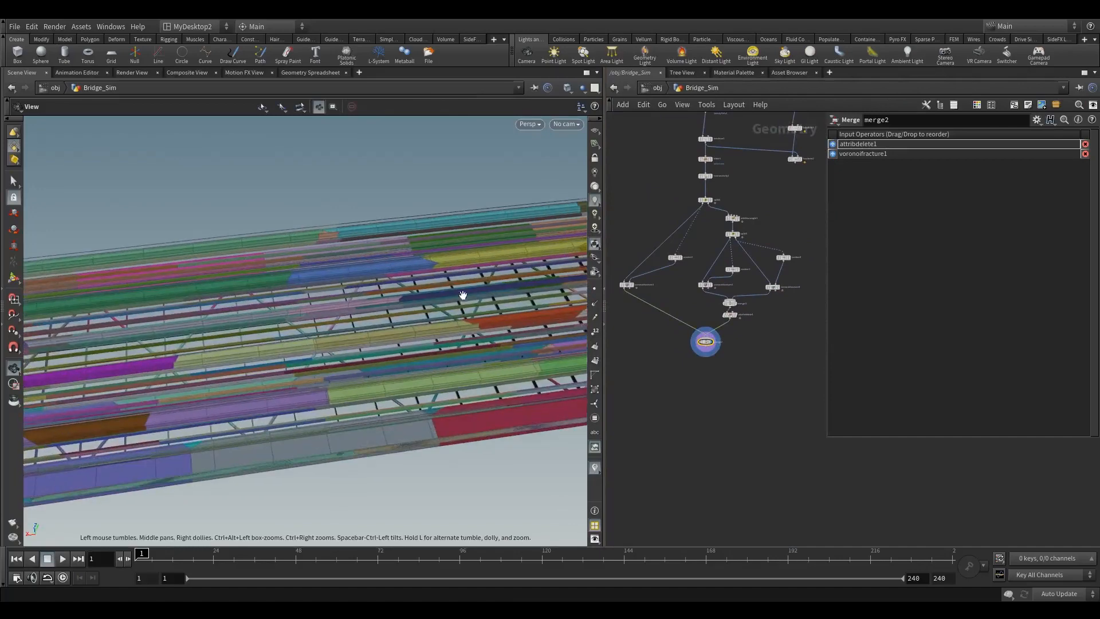
key("Tab")
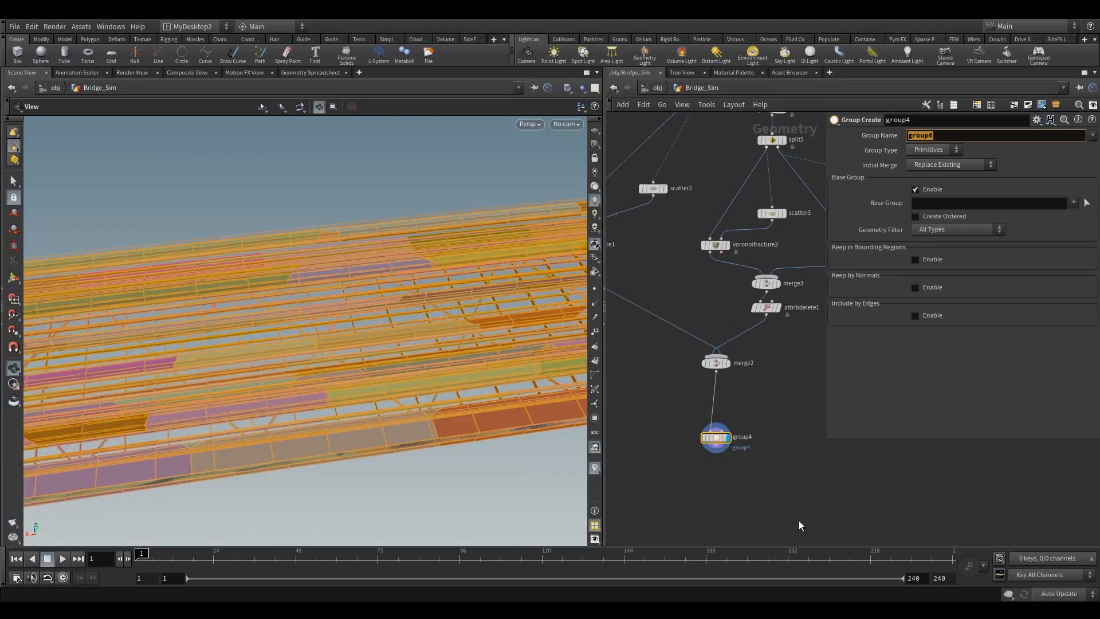
Step: Type 'bendy' as group4's Group Name and confirm it
type("ben")
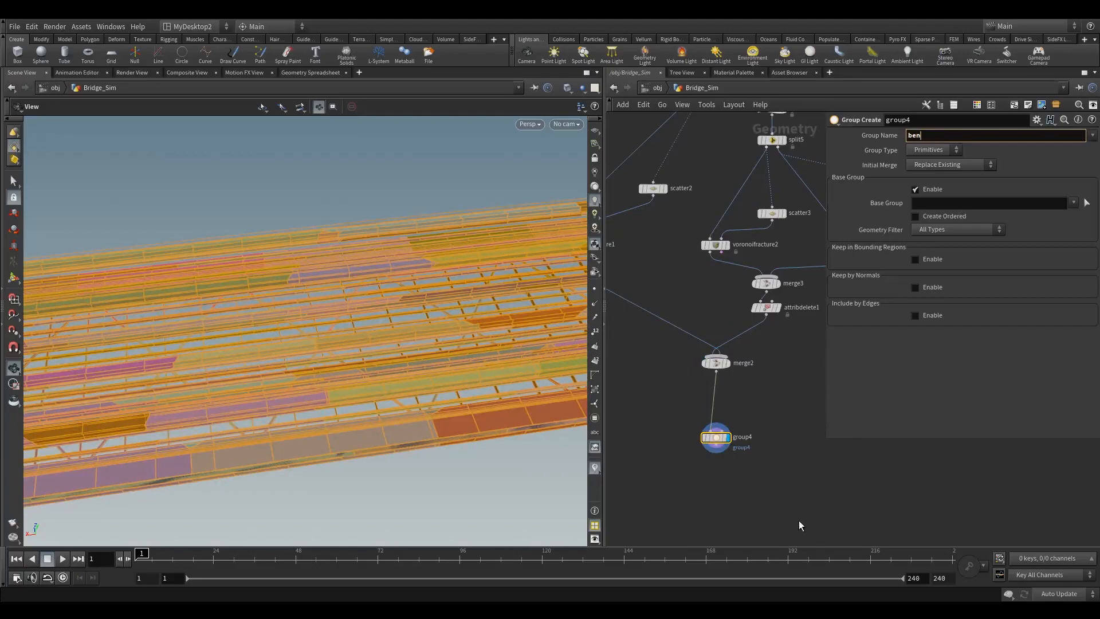
type("dy")
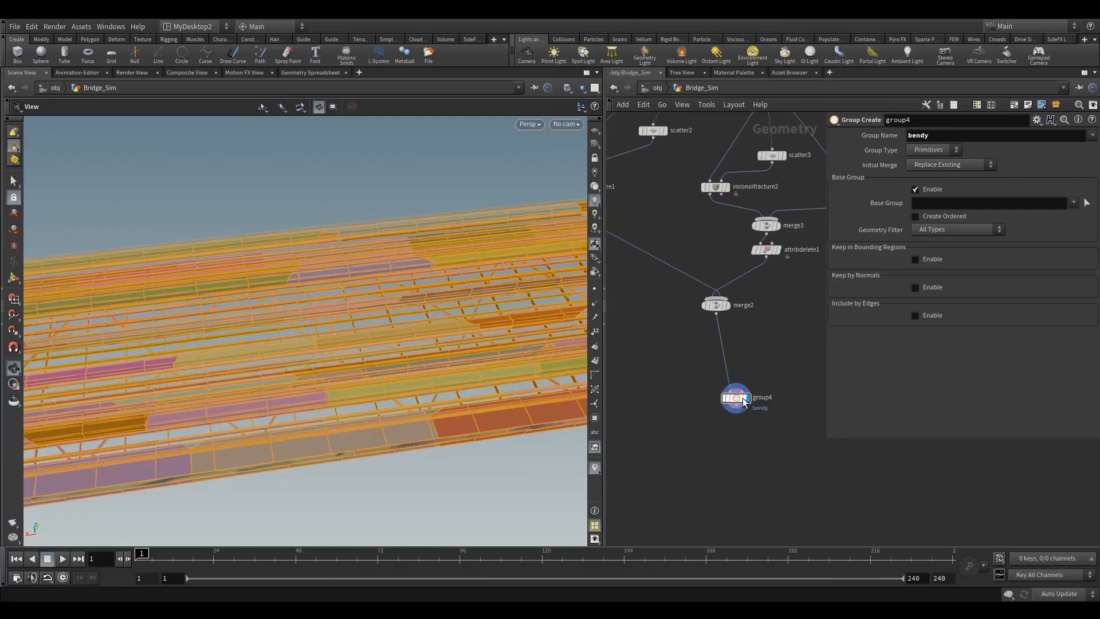
key("Tab")
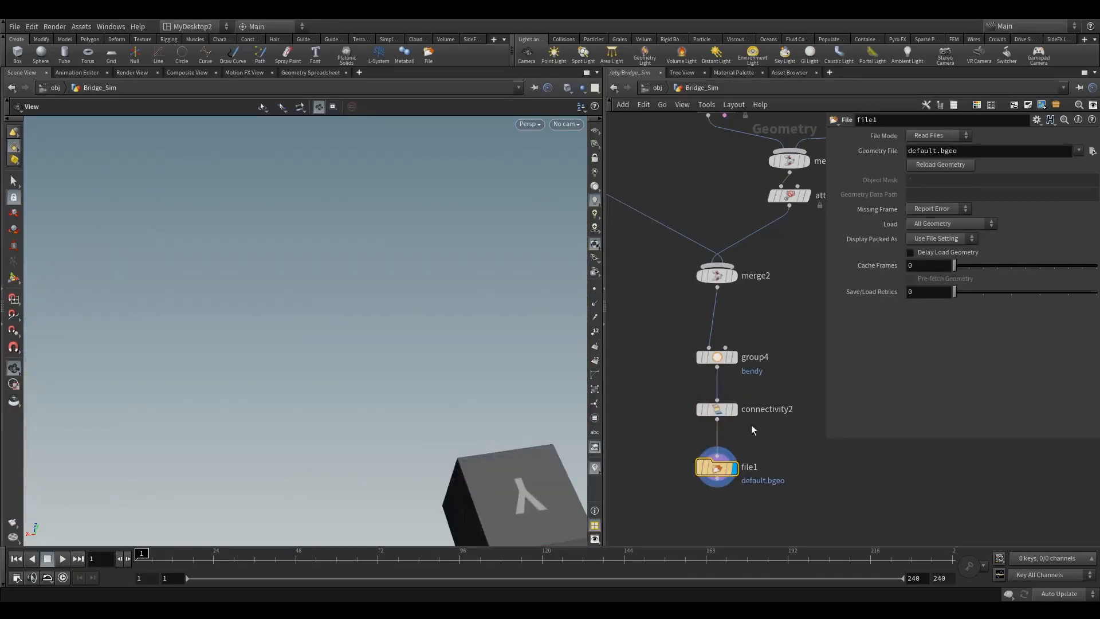
Step: Display connectivity2 and place a File Cache node below it
left_click(717, 408)
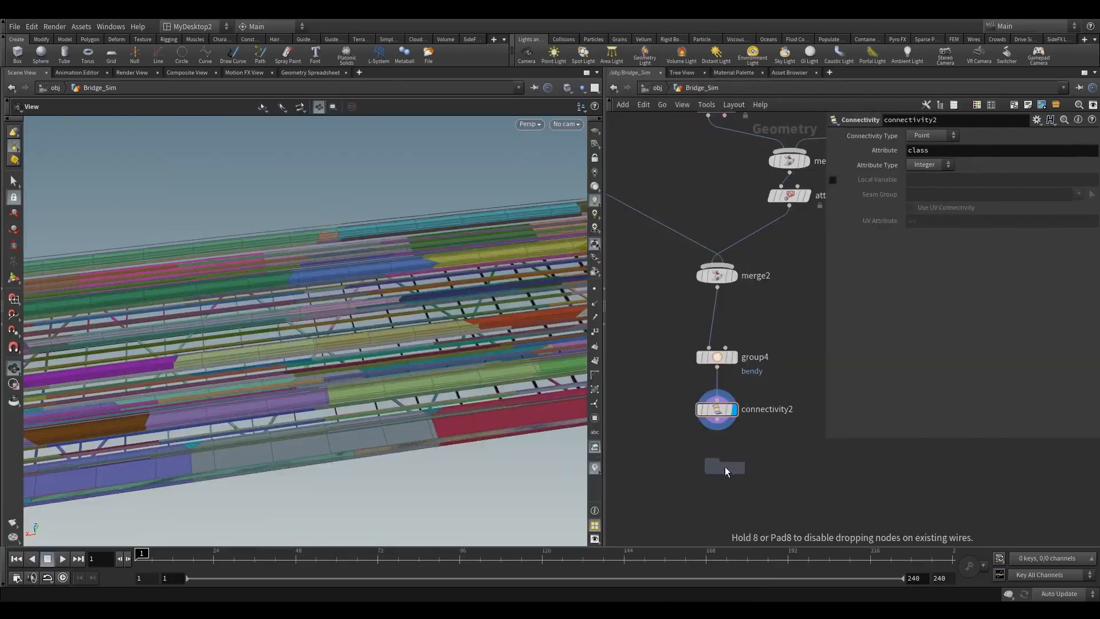
left_click(724, 468)
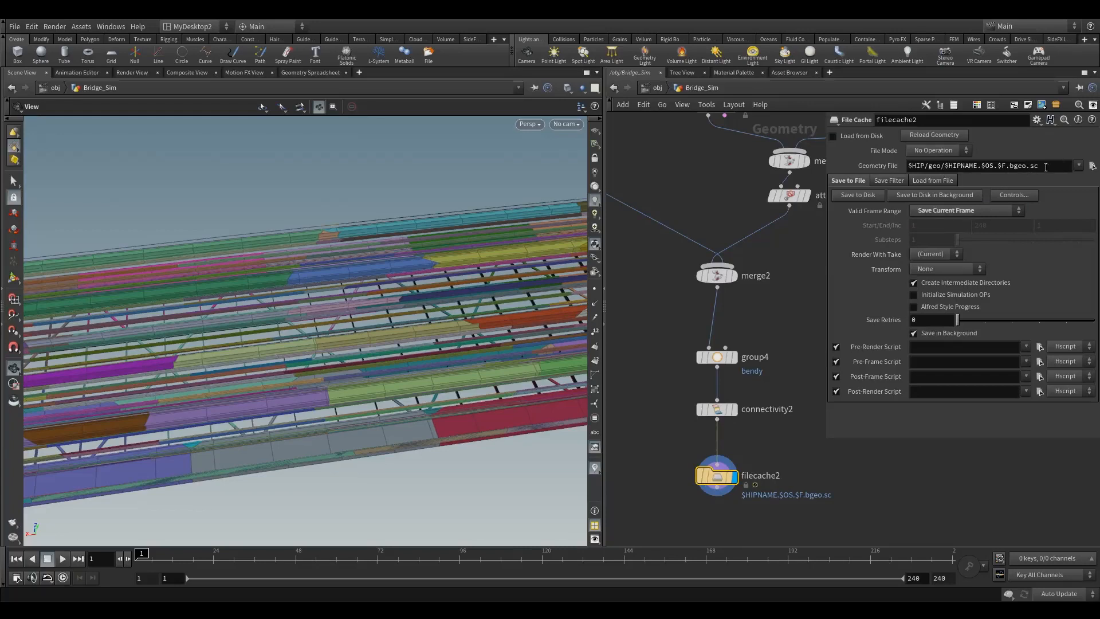
Step: Rename the cache path to $HIP/geo/bendy.bgeo.sc and inspect the cached bridge chunks
double_click(990, 165)
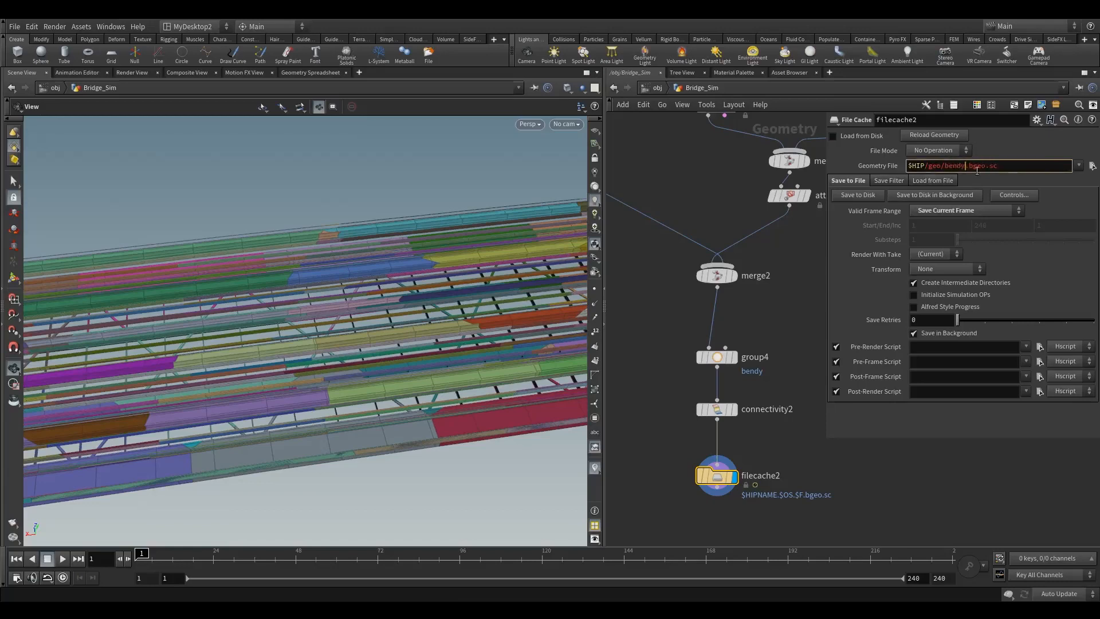
double_click(992, 165)
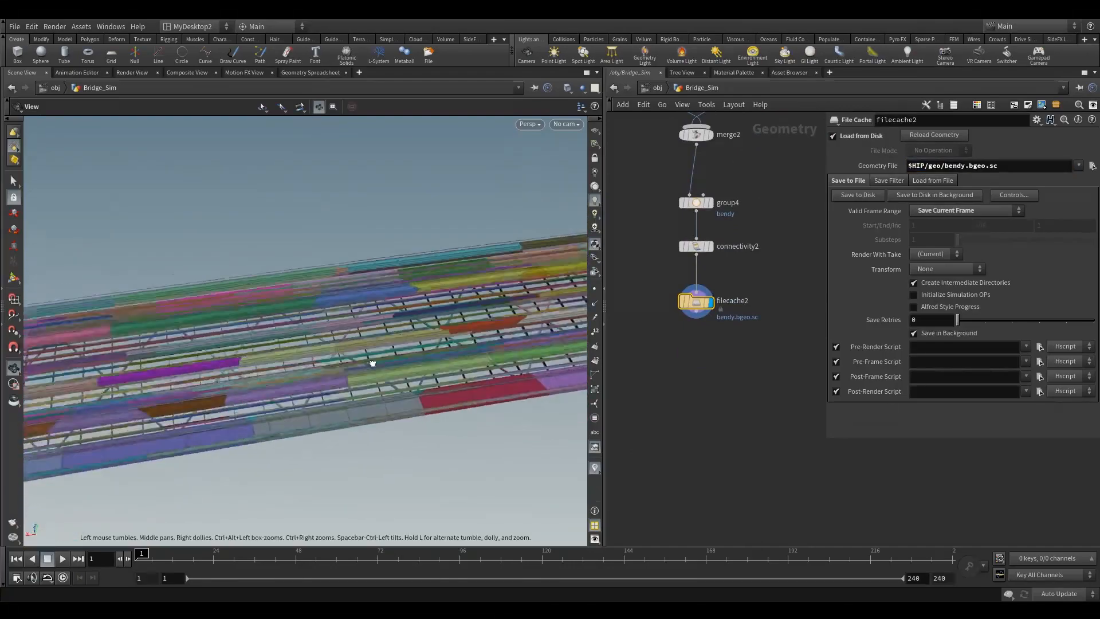
left_click_drag(372, 363, 438, 400)
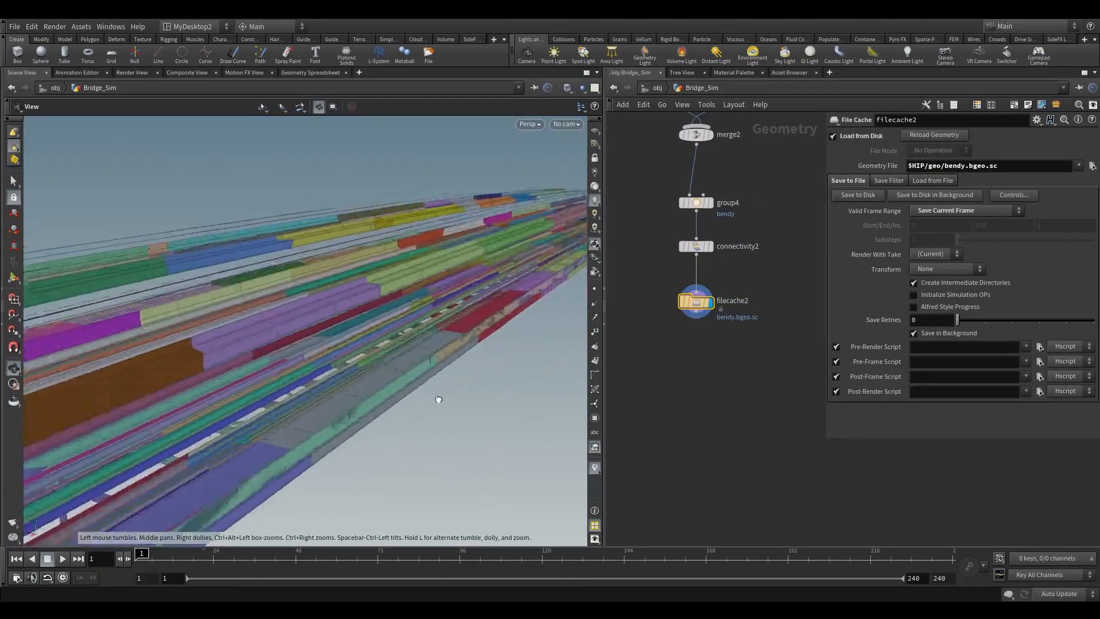
left_click_drag(438, 400, 434, 399)
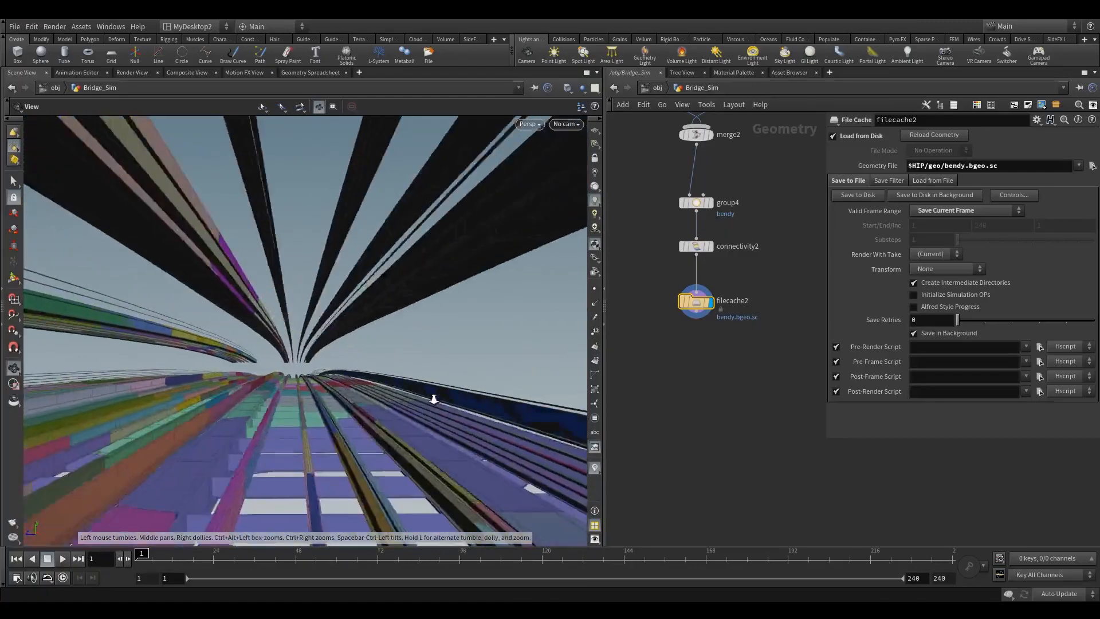